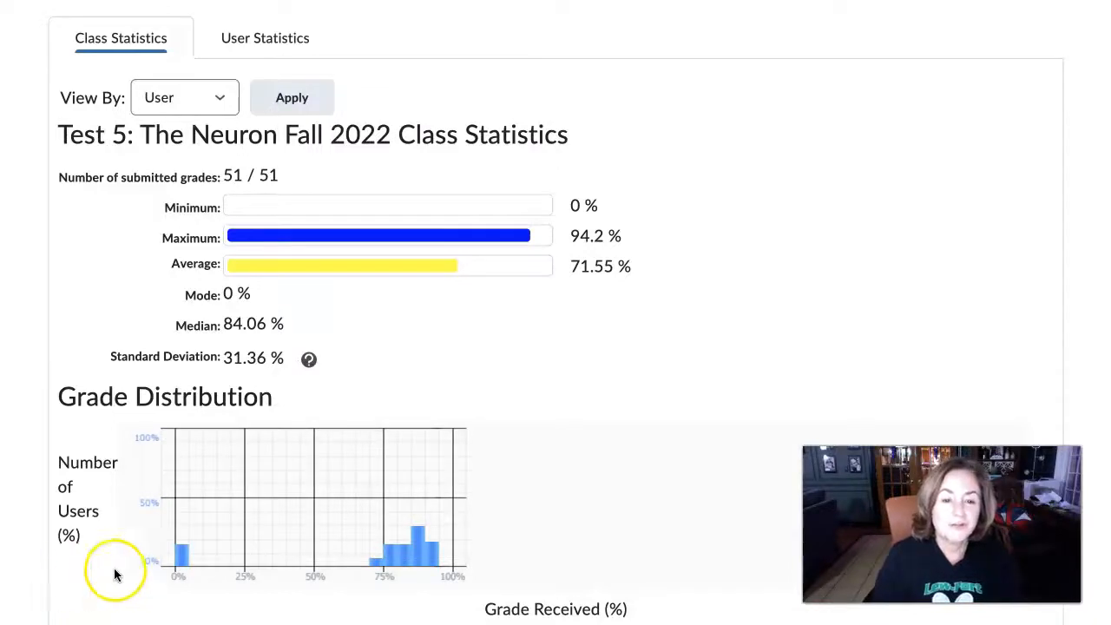
{"action": "mouse_move", "coordinate": [128, 569]}
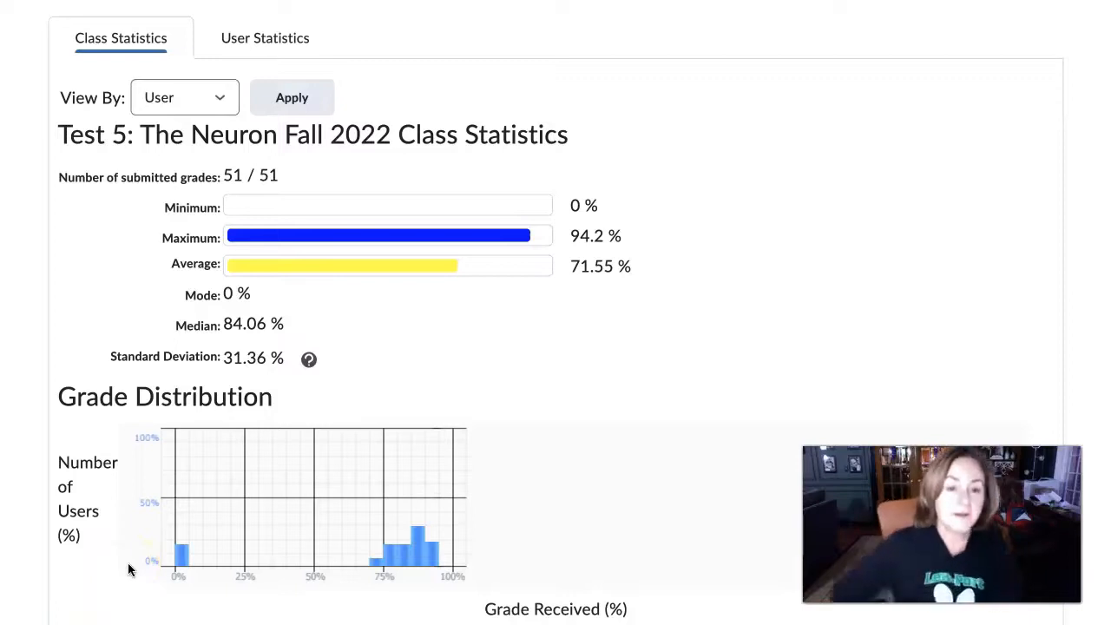
{"action": "mouse_move", "coordinate": [439, 263]}
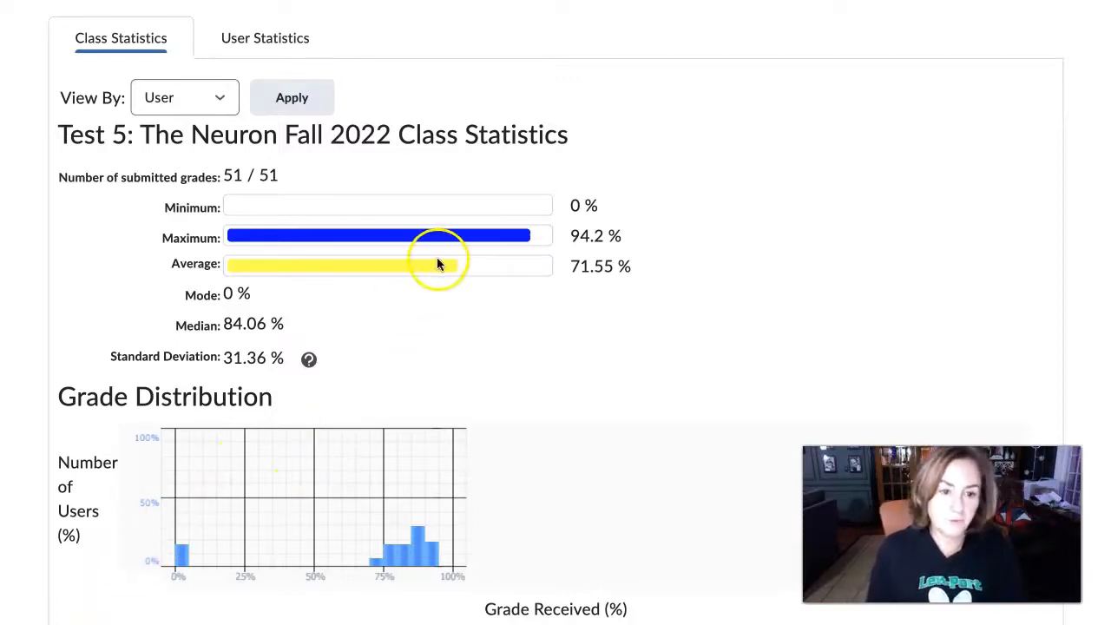
{"action": "mouse_move", "coordinate": [607, 265]}
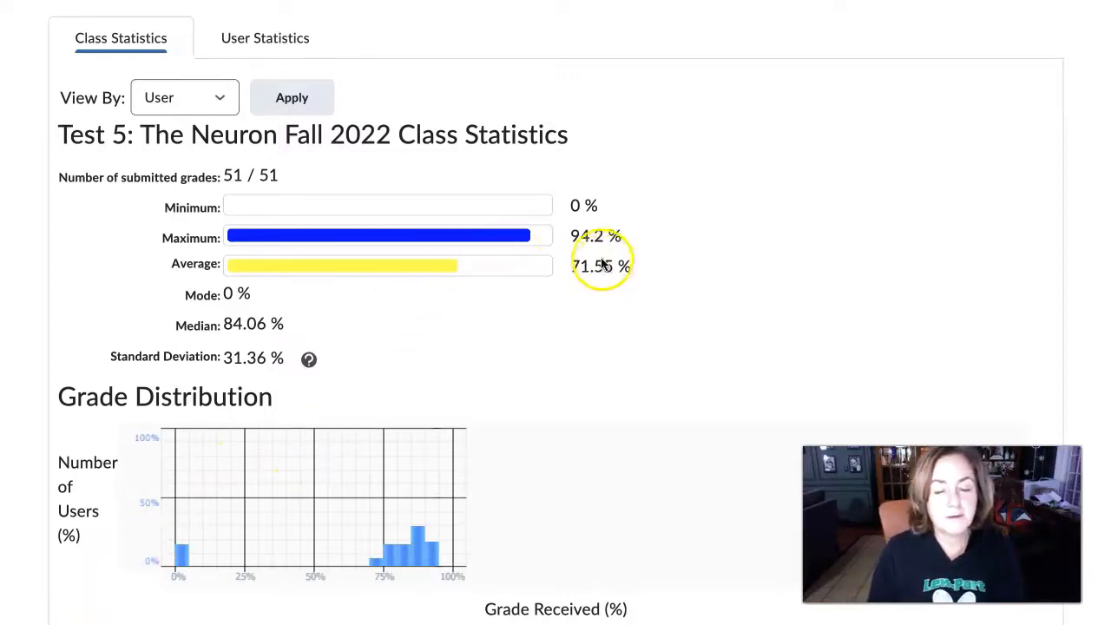
{"action": "mouse_move", "coordinate": [635, 258]}
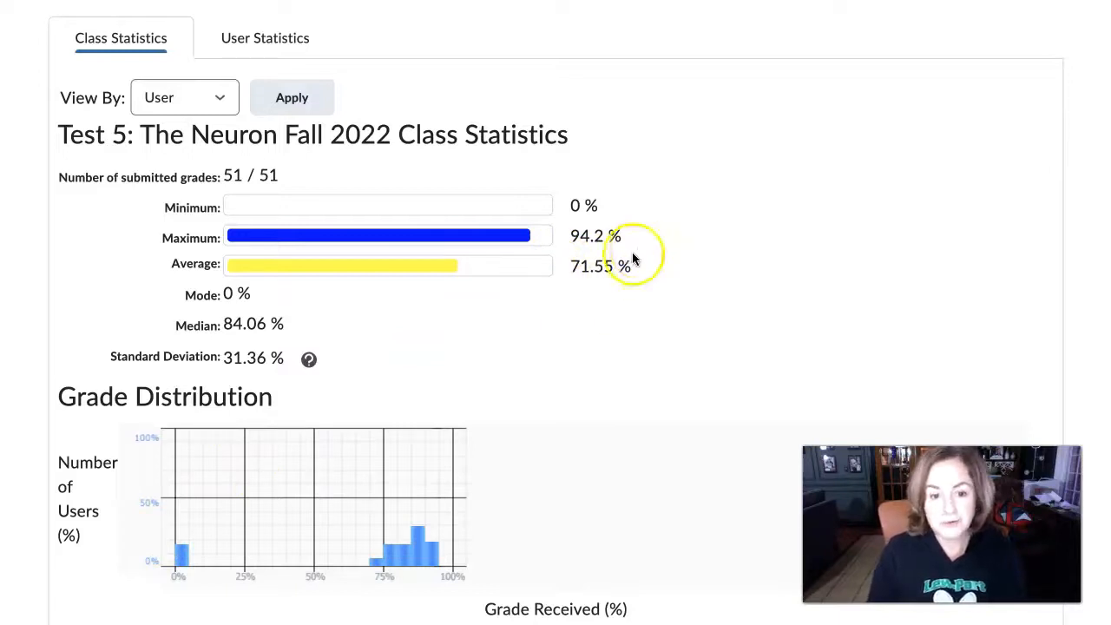
{"action": "mouse_move", "coordinate": [184, 533]}
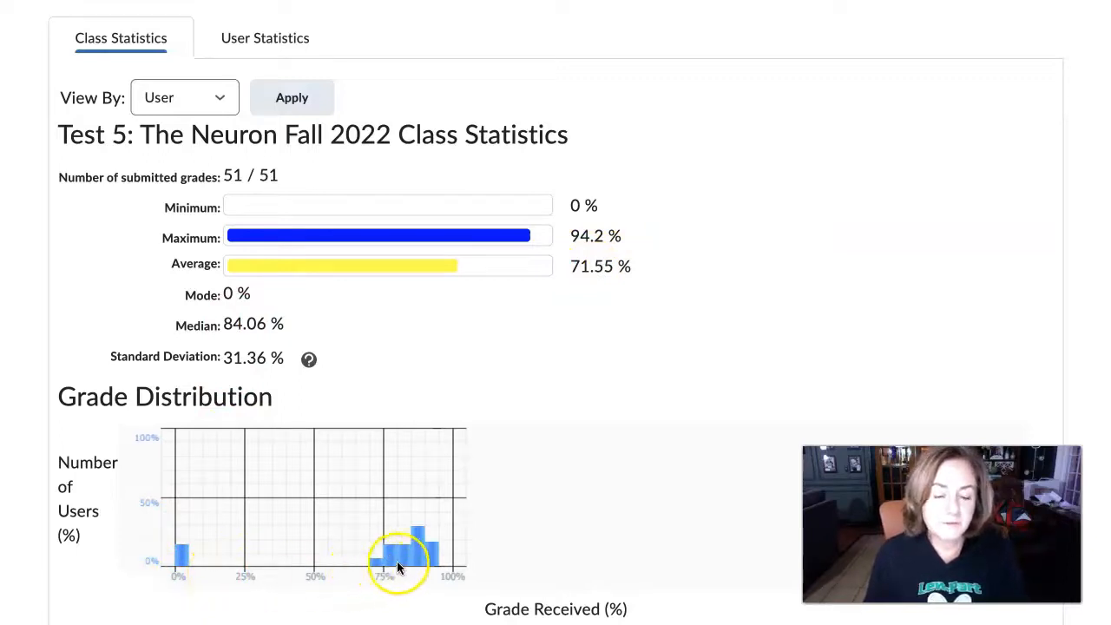
{"action": "mouse_move", "coordinate": [421, 588]}
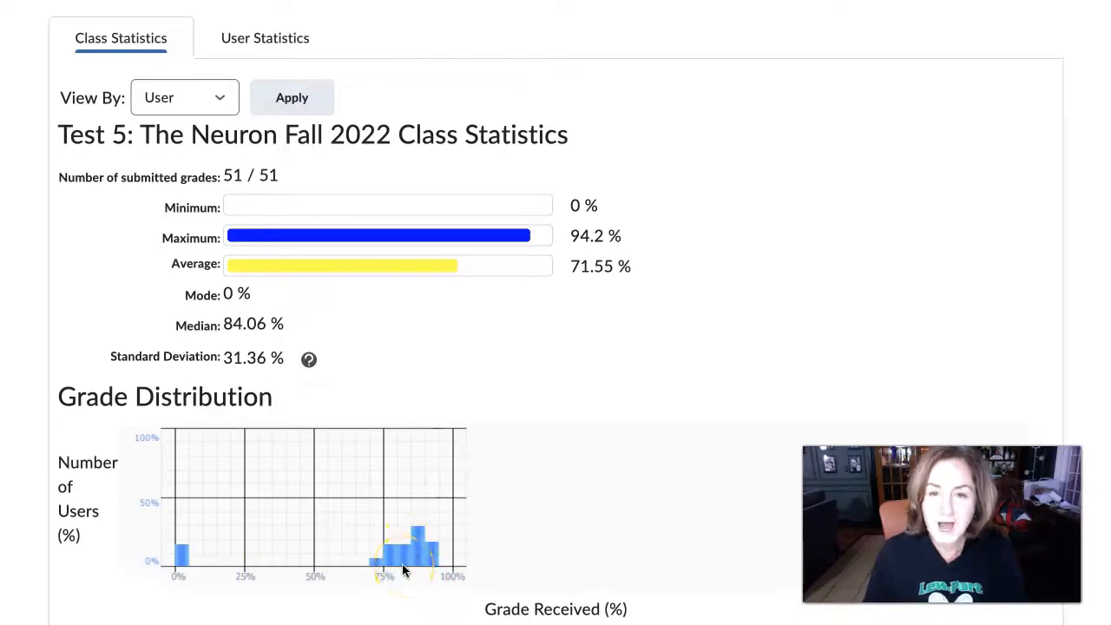
{"action": "mouse_move", "coordinate": [405, 570]}
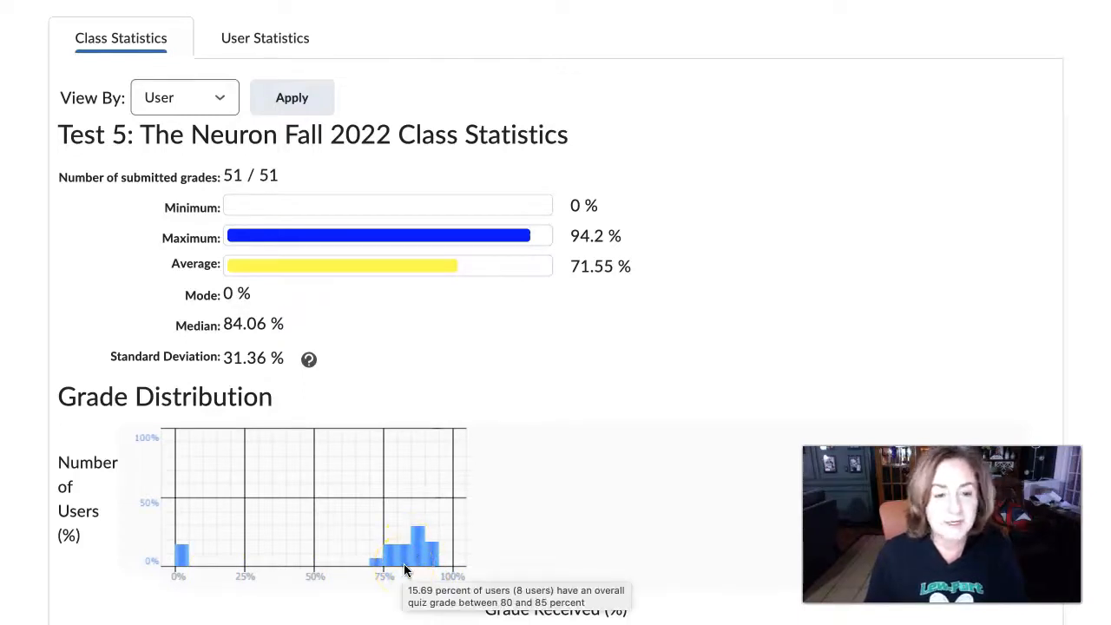
{"action": "mouse_move", "coordinate": [610, 502]}
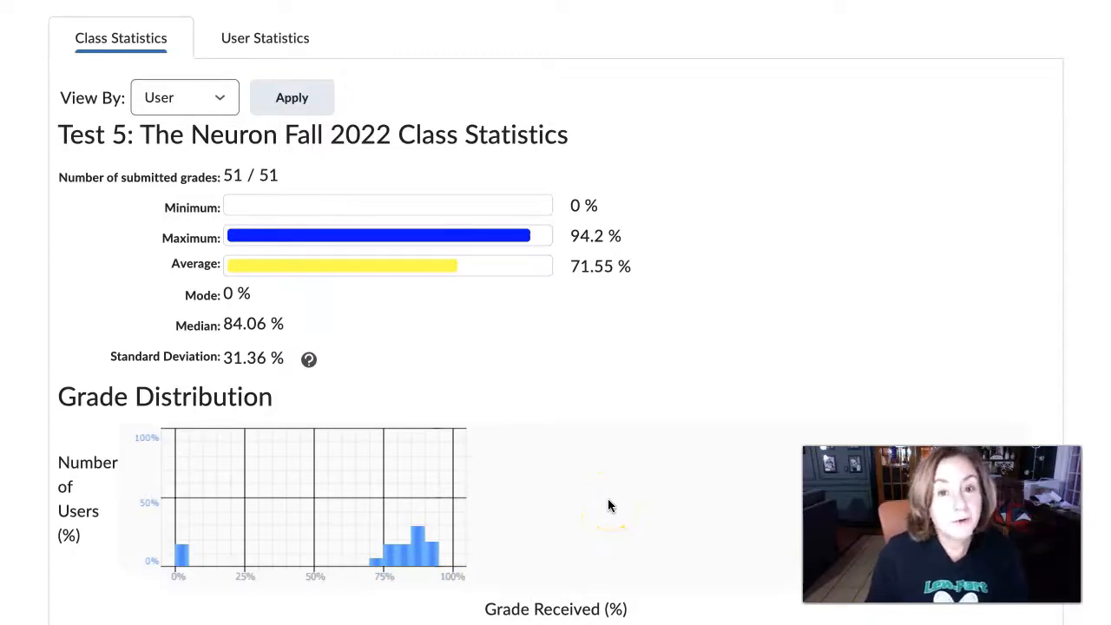
{"action": "mouse_move", "coordinate": [515, 325]}
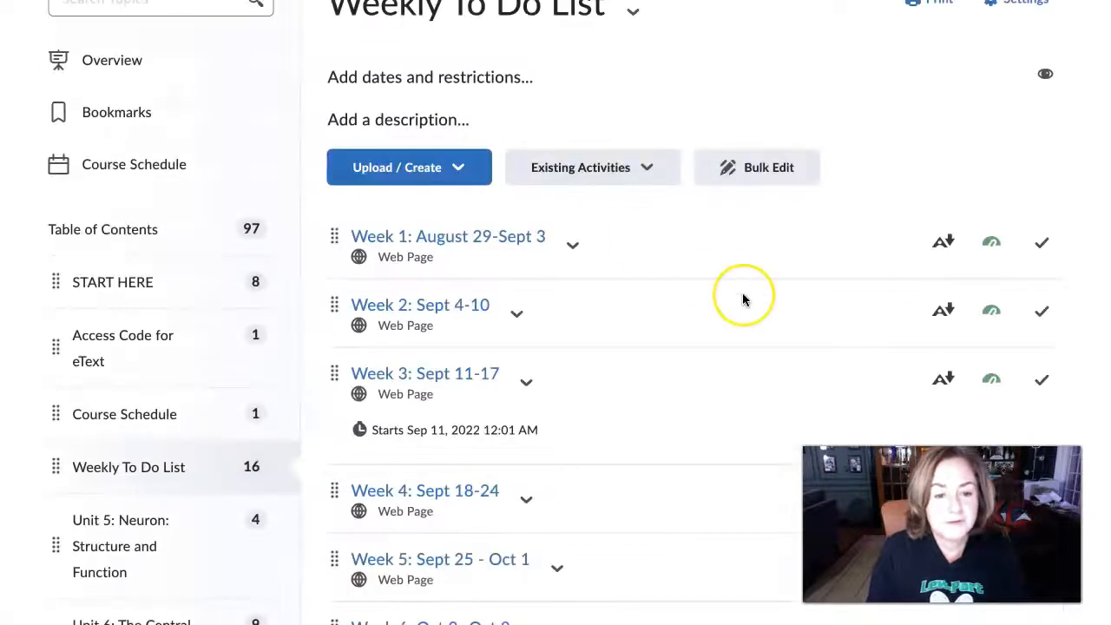
Scroll the Weekly To Do List and open the 'Week 15: Dec 4 - Dec 10' page
{"action": "scroll", "scroll_direction": "down", "scroll_amount": 3}
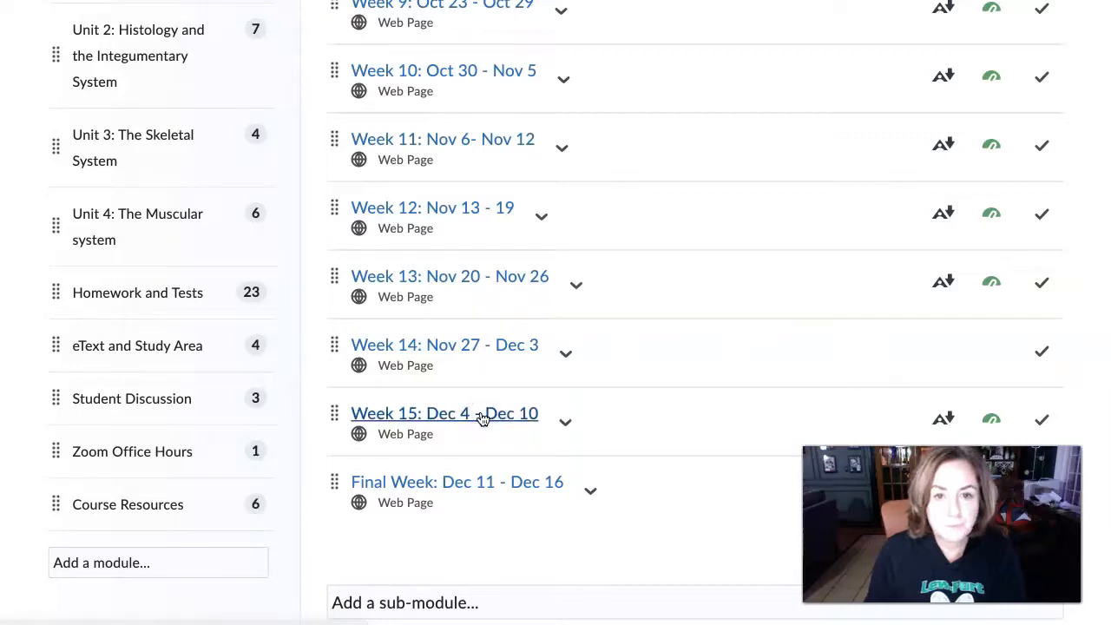
{"action": "left_click", "coordinate": [444, 414]}
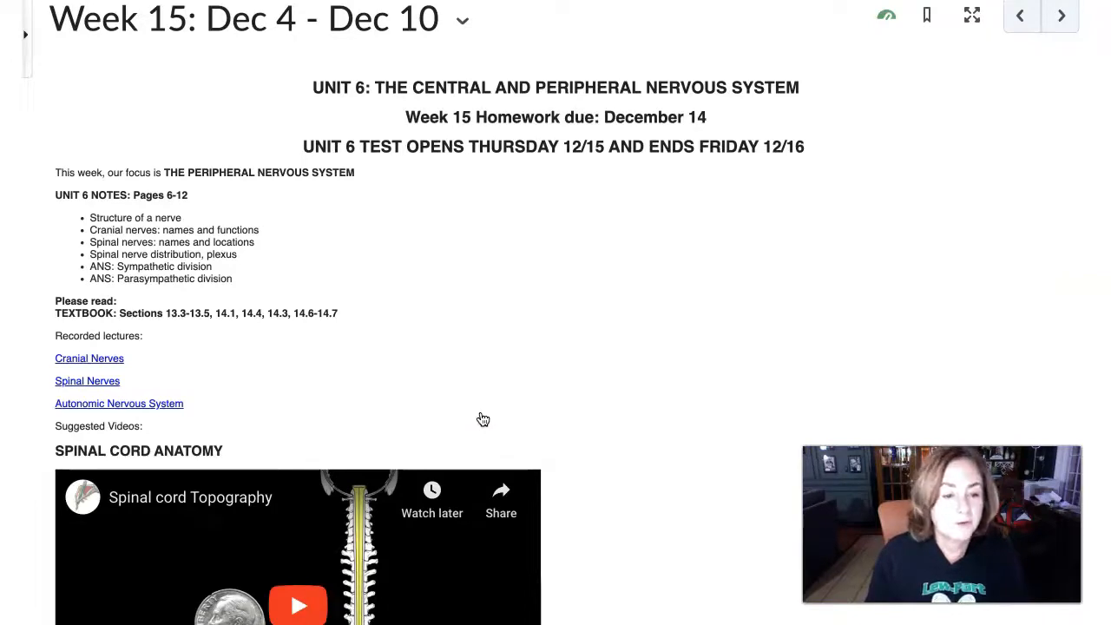
{"action": "scroll", "scroll_direction": "down", "scroll_amount": 3}
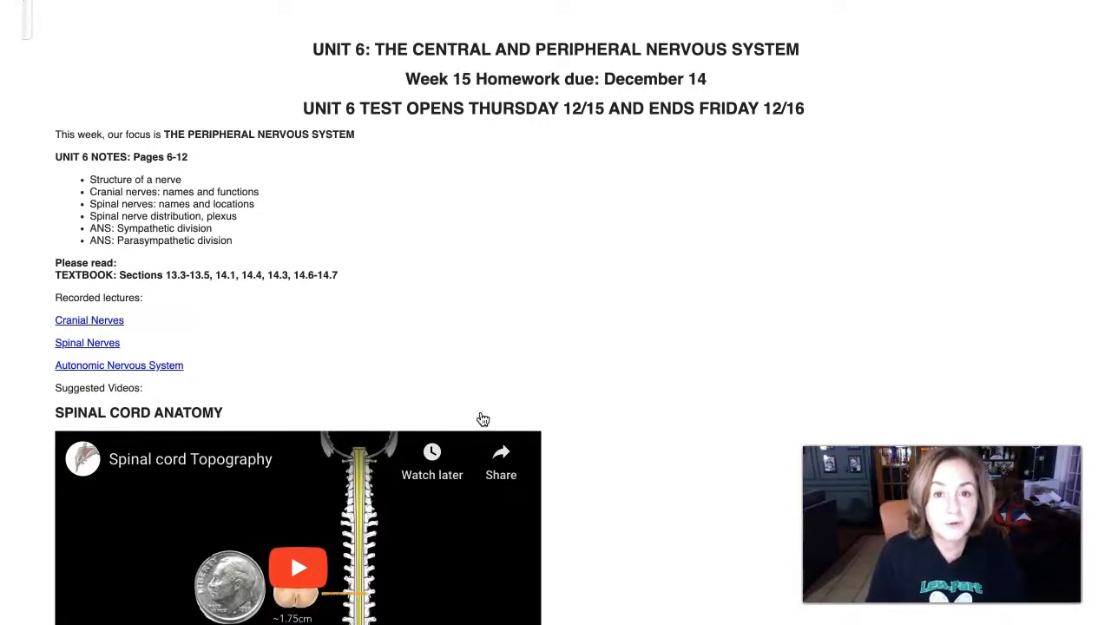
{"action": "scroll", "scroll_direction": "down", "scroll_amount": 3}
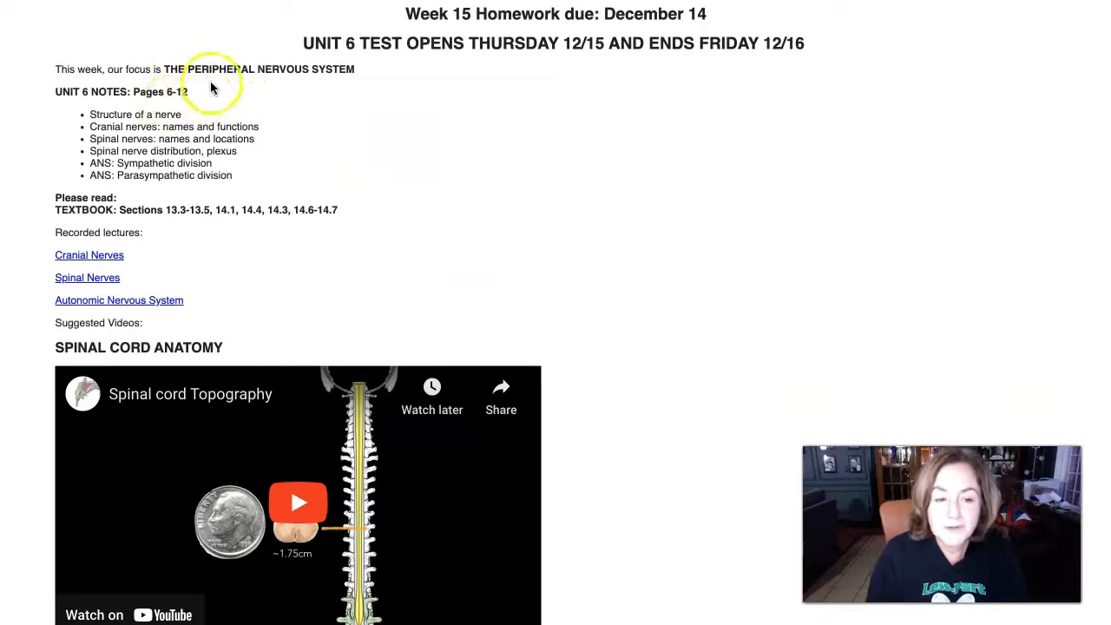
{"action": "mouse_move", "coordinate": [204, 90]}
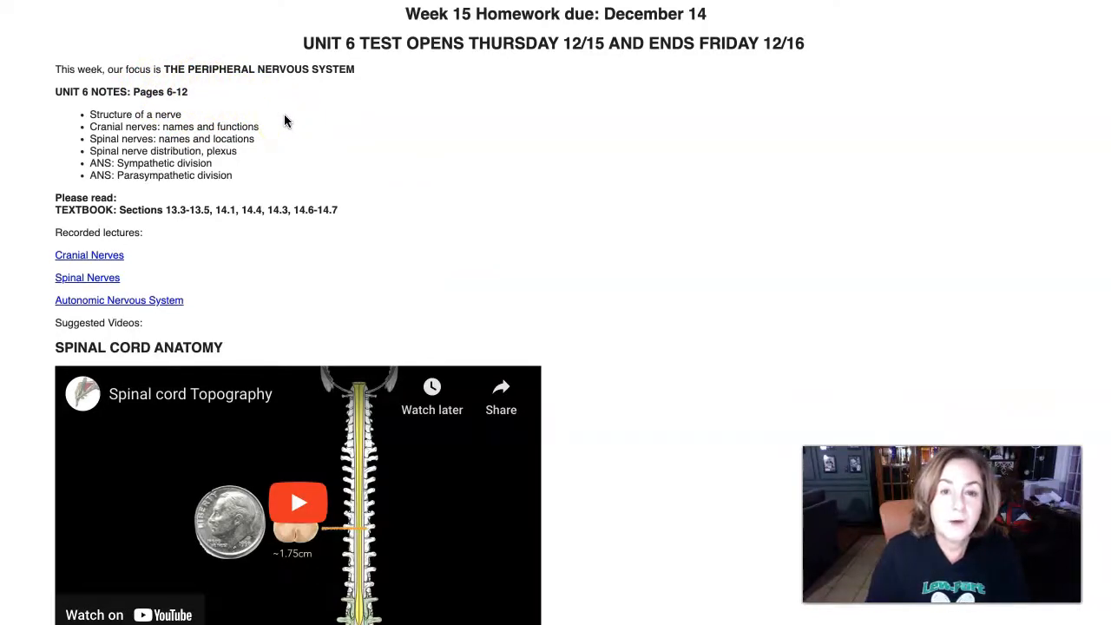
{"action": "scroll", "scroll_direction": "down", "scroll_amount": 3}
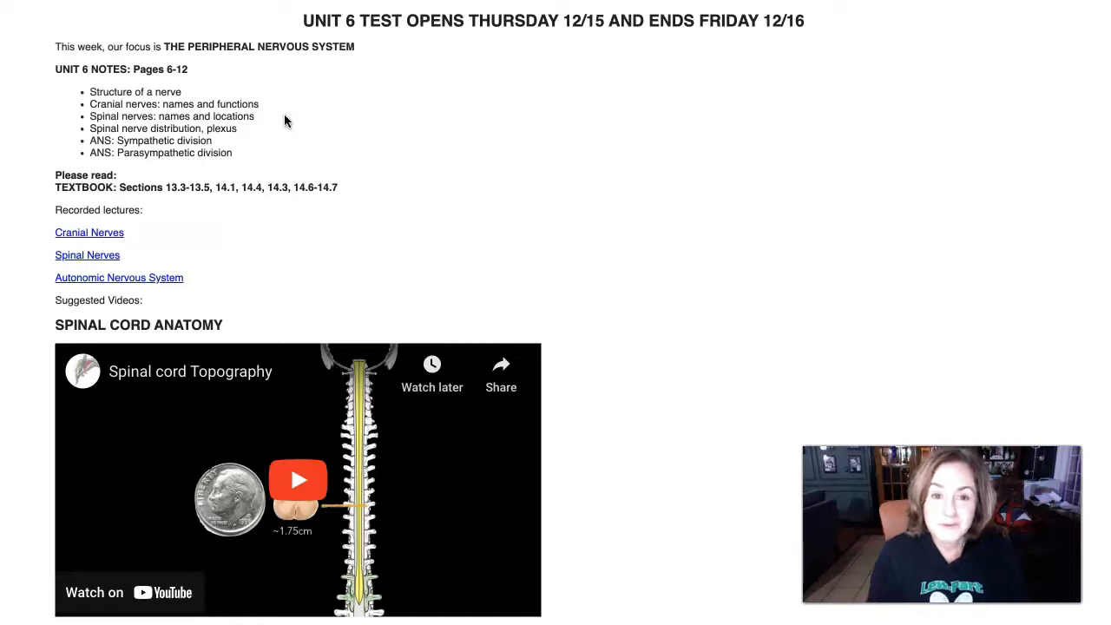
{"action": "scroll", "scroll_direction": "down", "scroll_amount": 3}
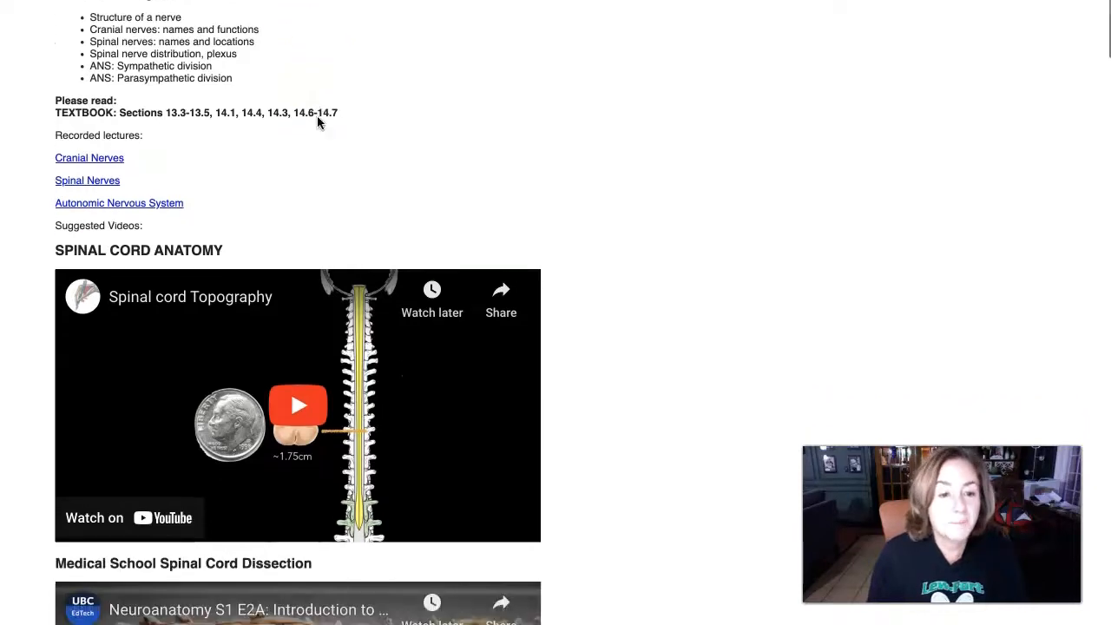
{"action": "scroll", "scroll_direction": "down", "scroll_amount": 3}
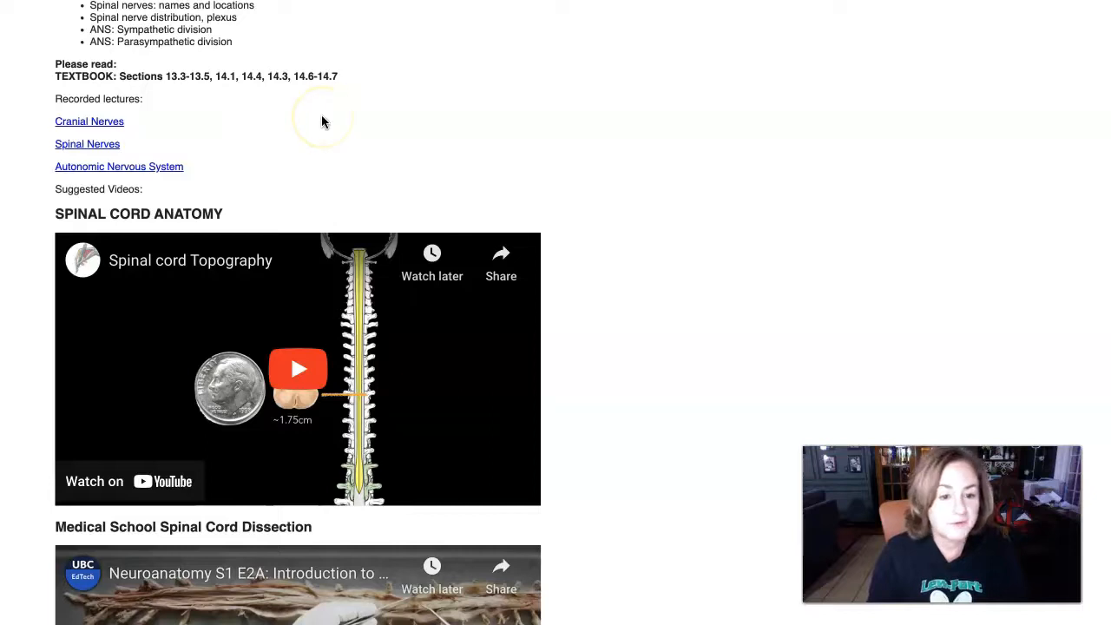
{"action": "mouse_move", "coordinate": [320, 129]}
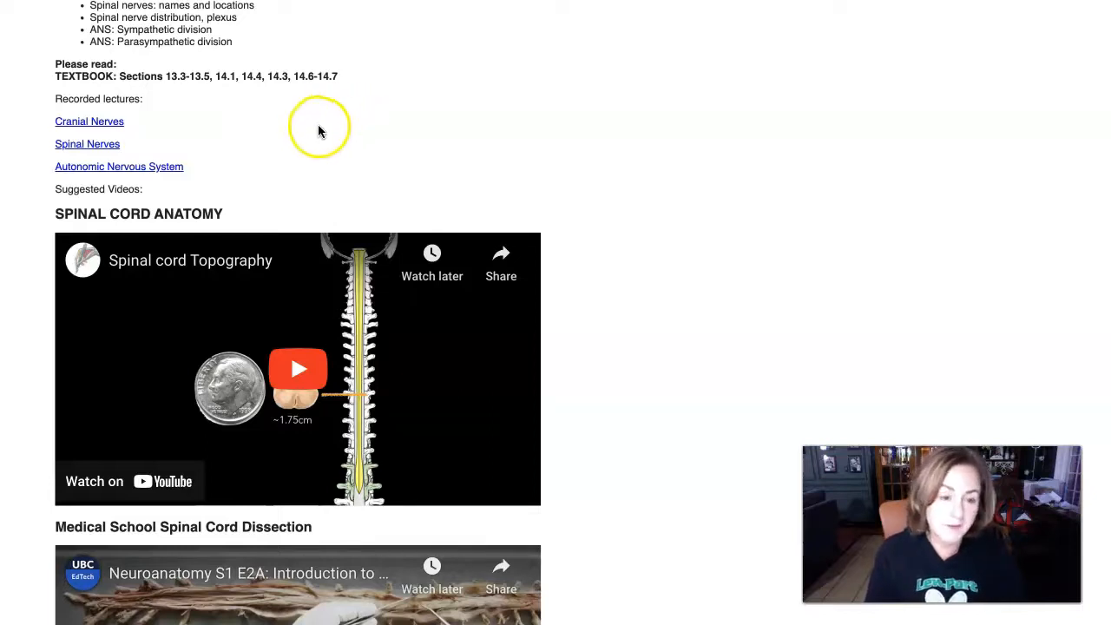
{"action": "scroll", "scroll_direction": "down", "scroll_amount": 3}
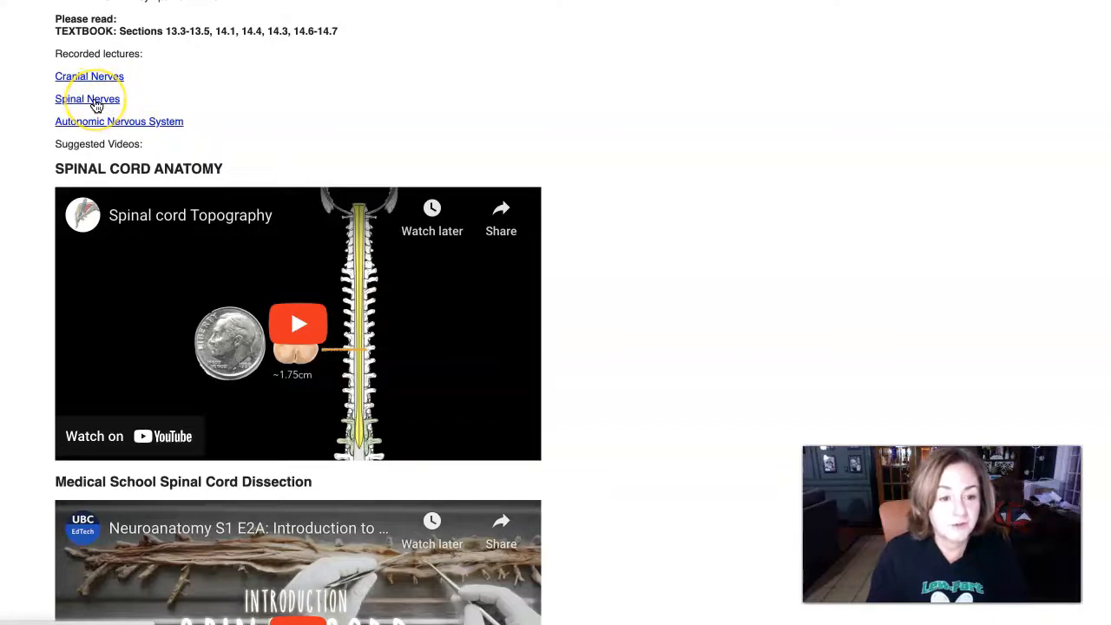
{"action": "mouse_move", "coordinate": [173, 133]}
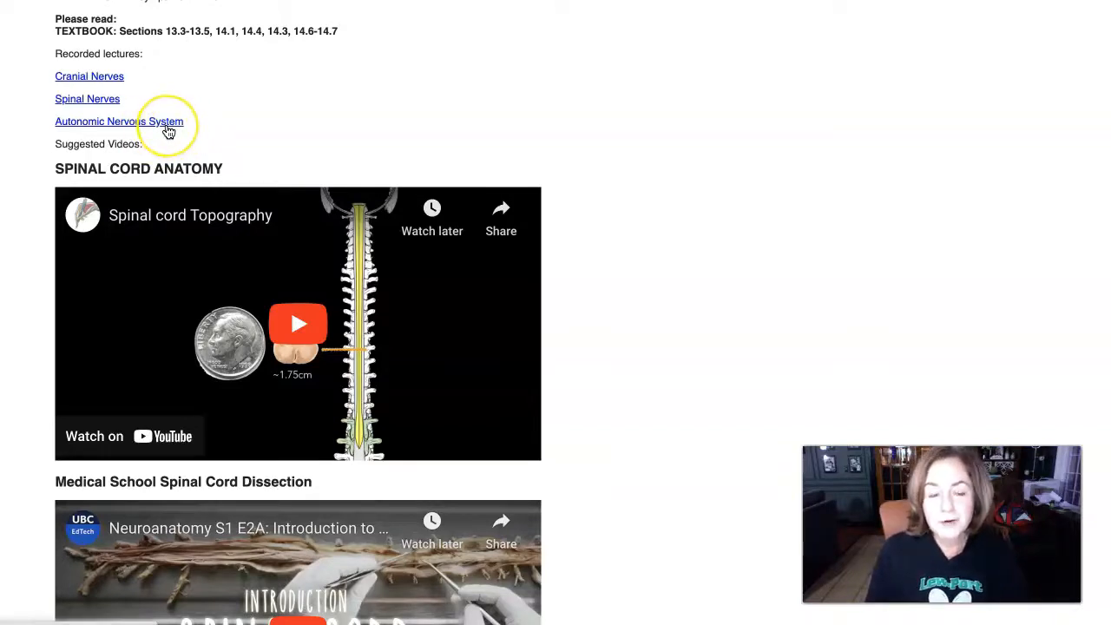
{"action": "mouse_move", "coordinate": [111, 78]}
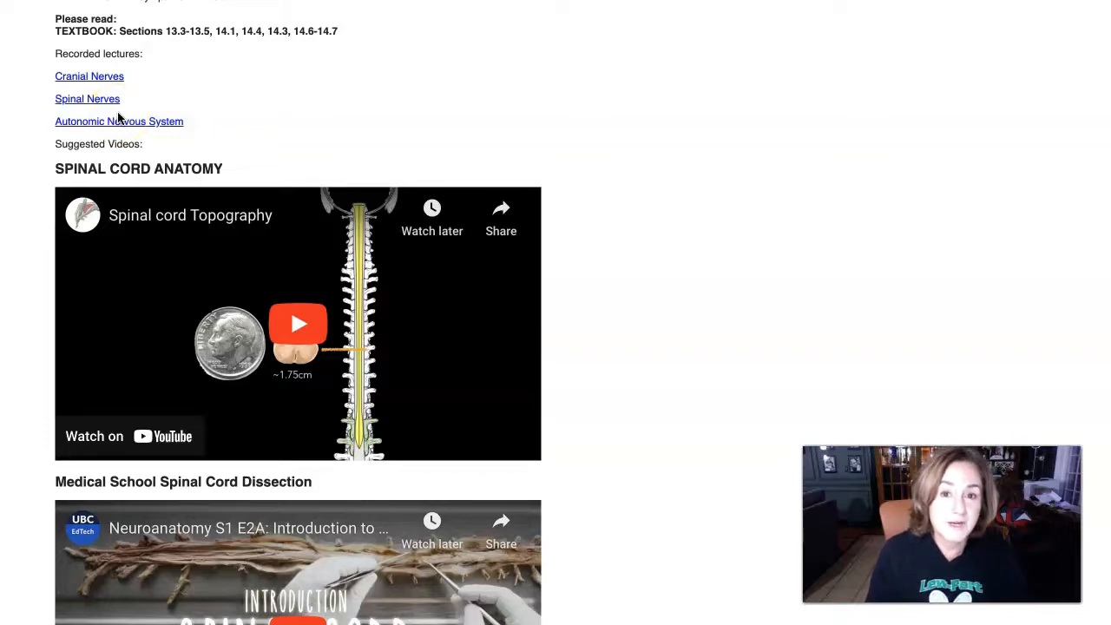
{"action": "scroll", "scroll_direction": "down", "scroll_amount": 3}
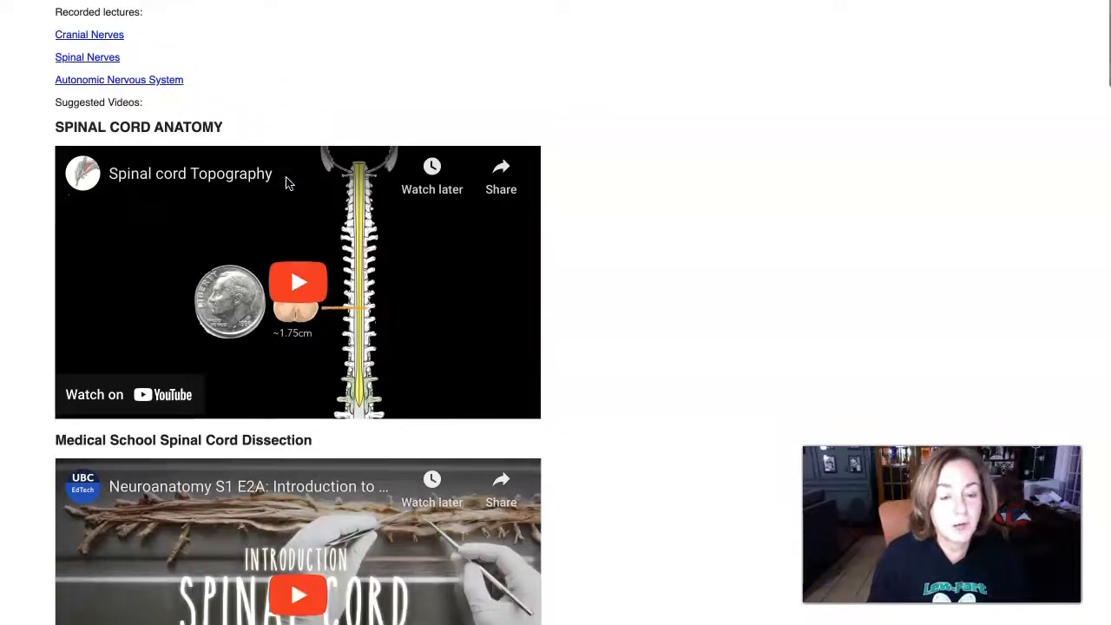
{"action": "scroll", "scroll_direction": "down", "scroll_amount": 3}
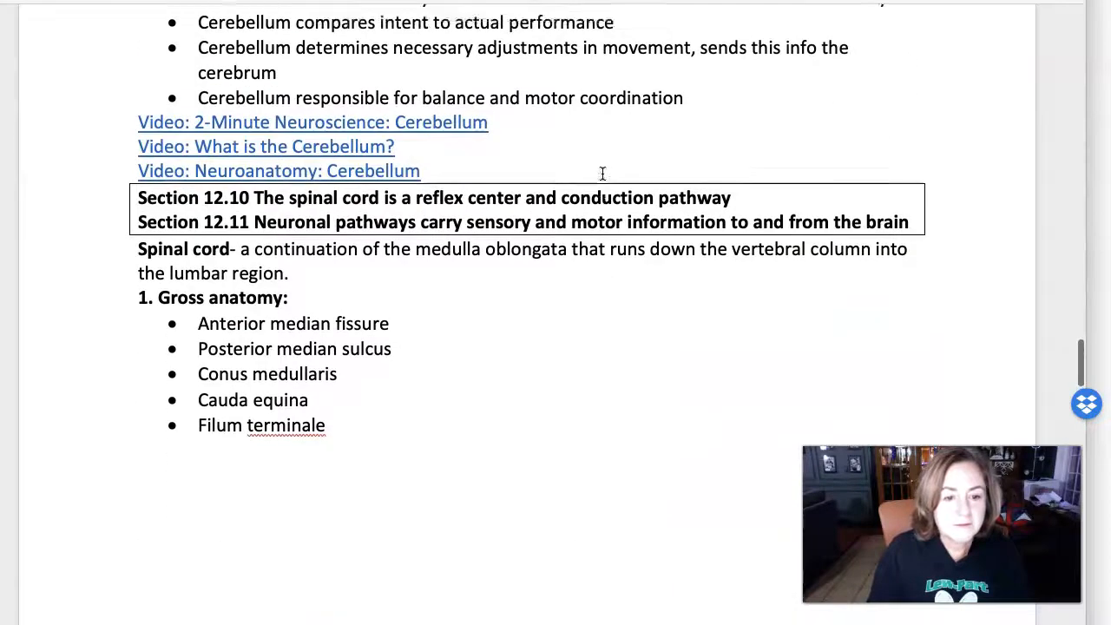
Scroll the Word notes through Section 13.3 to Section 13.4 on the 12 cranial nerve pairs
{"action": "scroll", "scroll_direction": "down", "scroll_amount": 3}
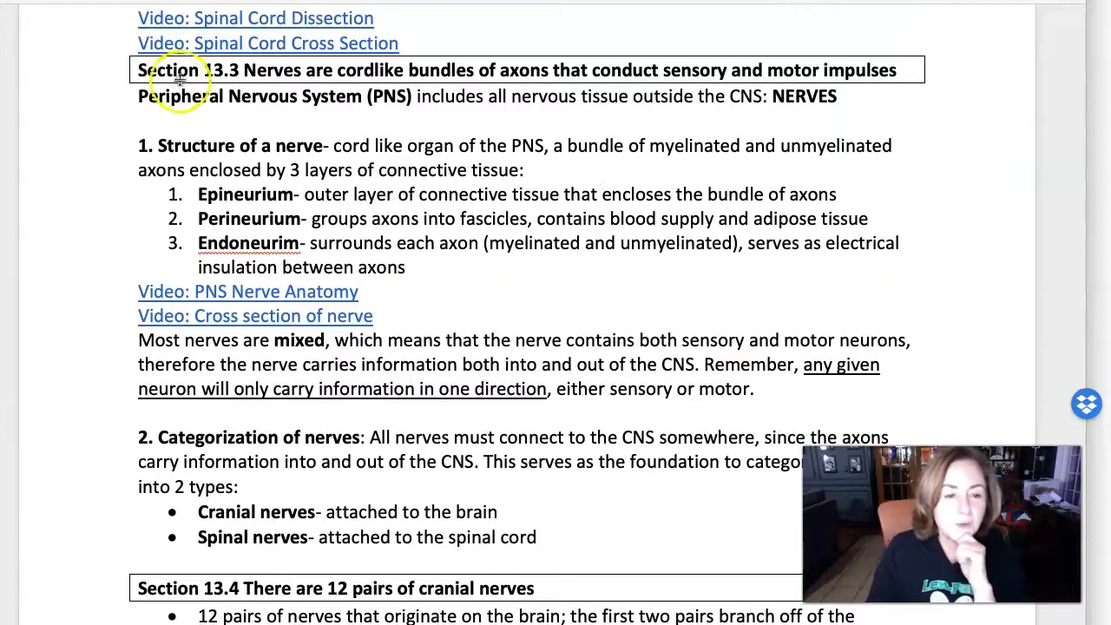
{"action": "mouse_move", "coordinate": [243, 514]}
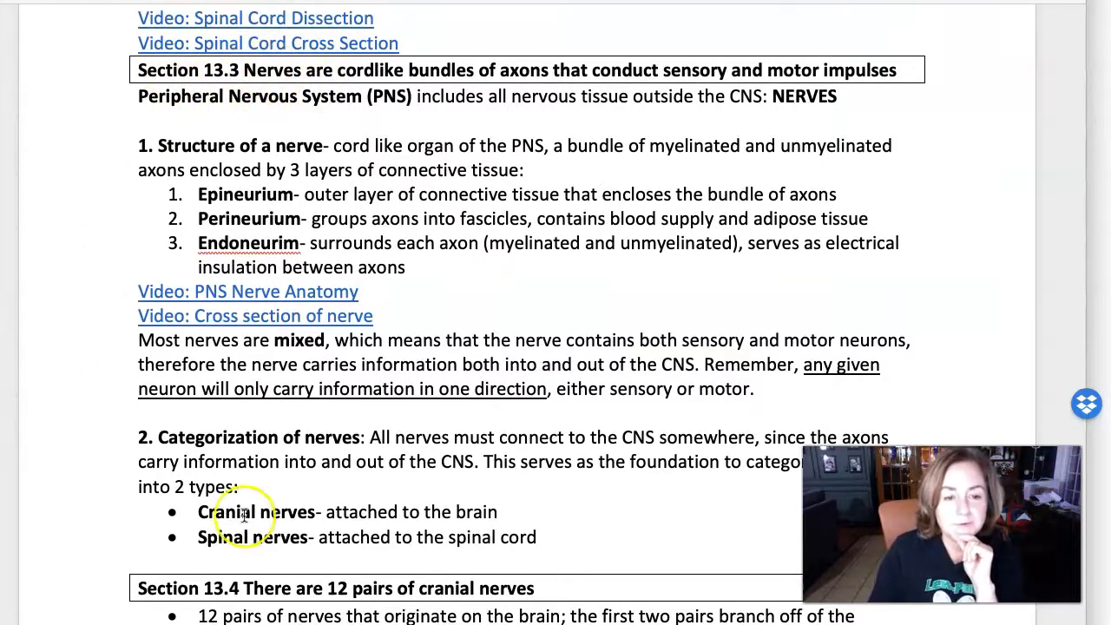
{"action": "mouse_move", "coordinate": [496, 422]}
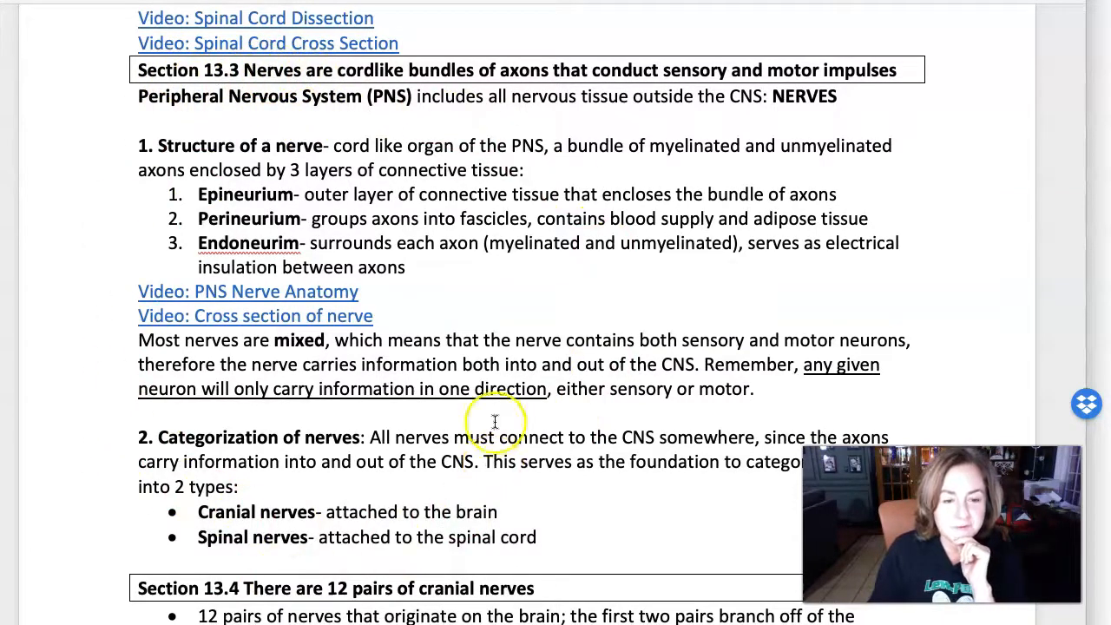
{"action": "mouse_move", "coordinate": [265, 201]}
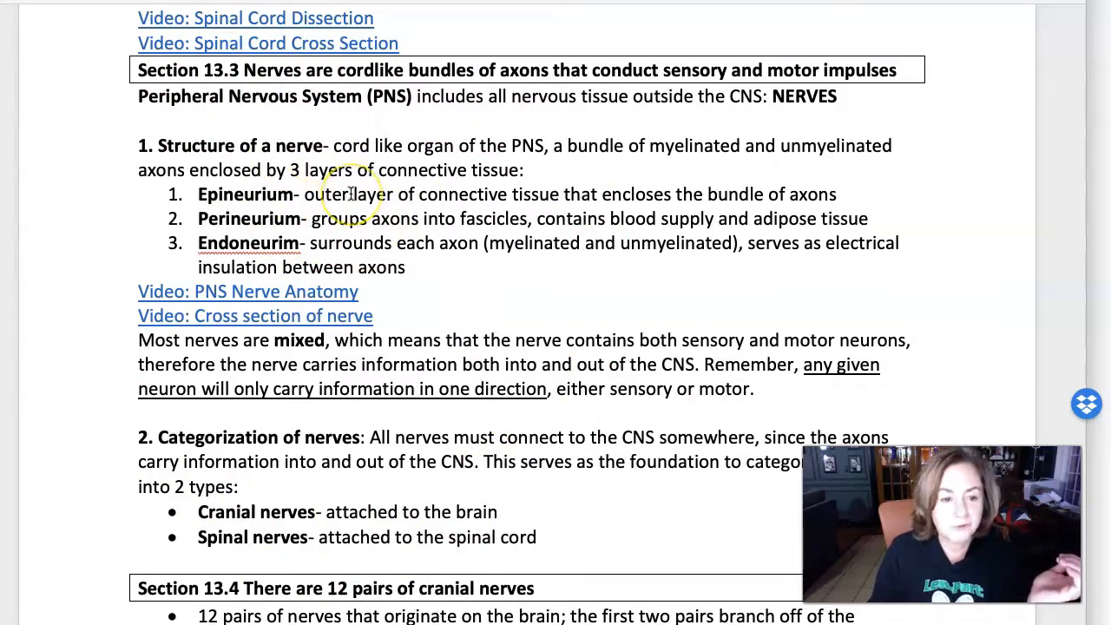
{"action": "scroll", "scroll_direction": "down", "scroll_amount": 3}
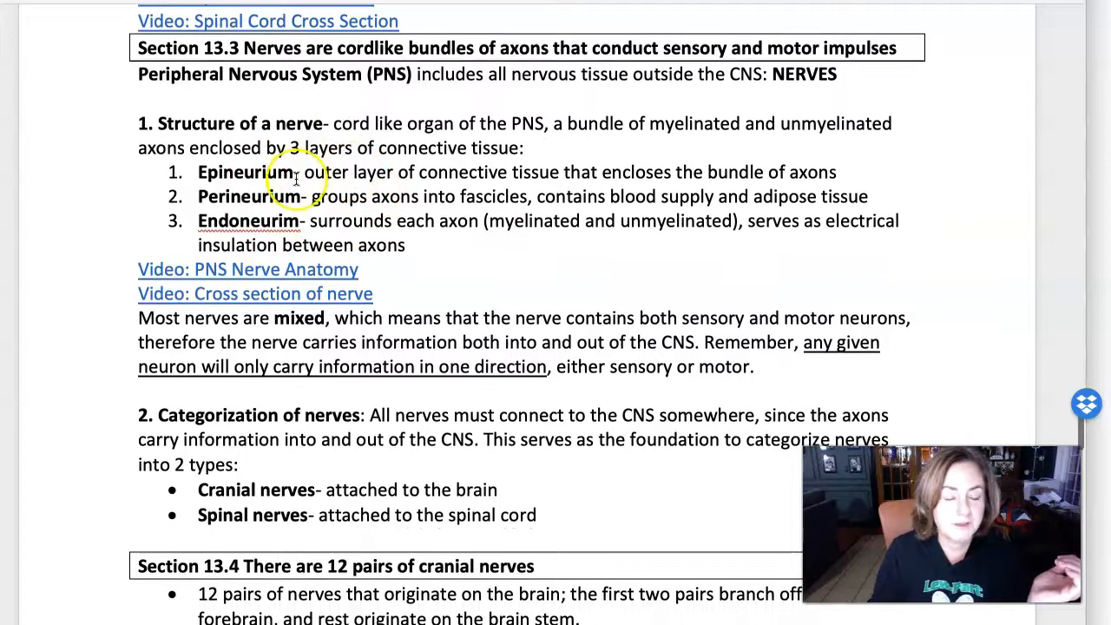
{"action": "mouse_move", "coordinate": [333, 282]}
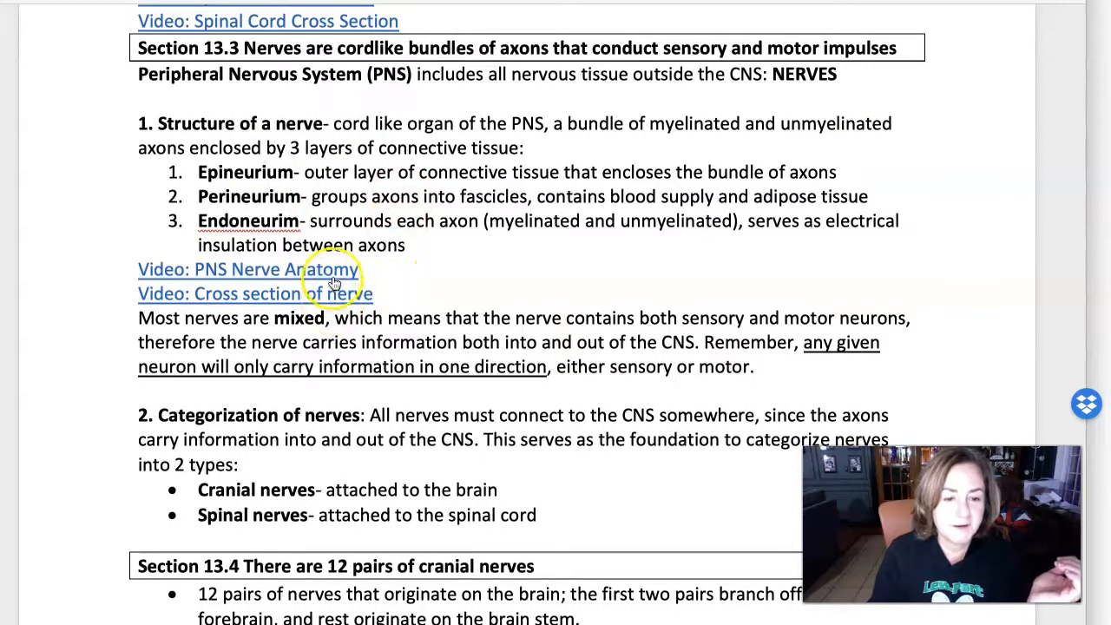
{"action": "scroll", "scroll_direction": "down", "scroll_amount": 3}
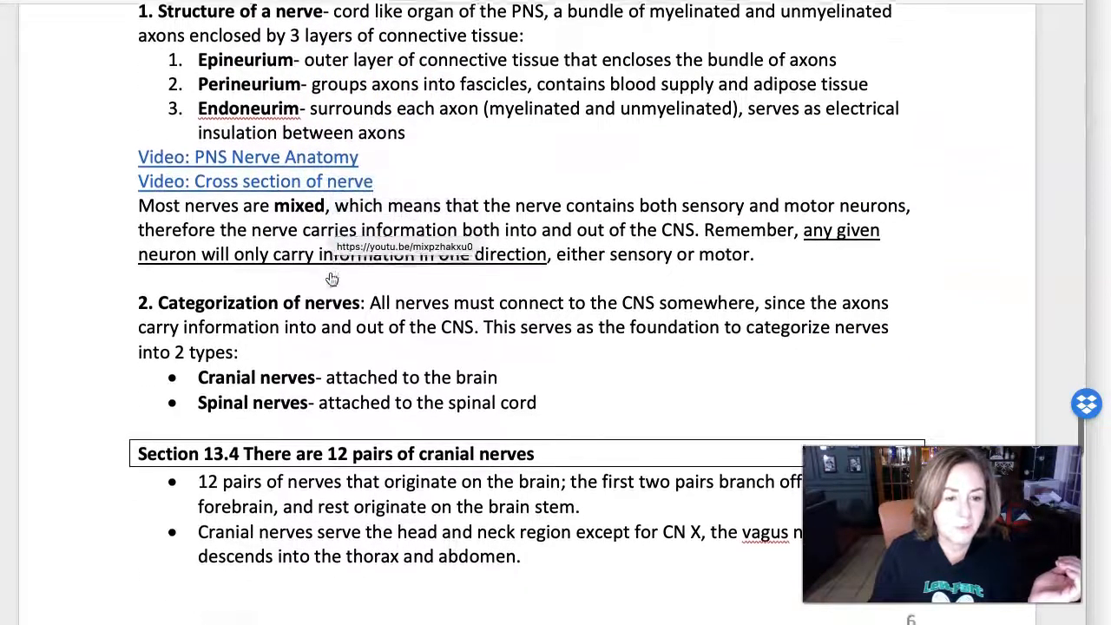
{"action": "scroll", "scroll_direction": "down", "scroll_amount": 3}
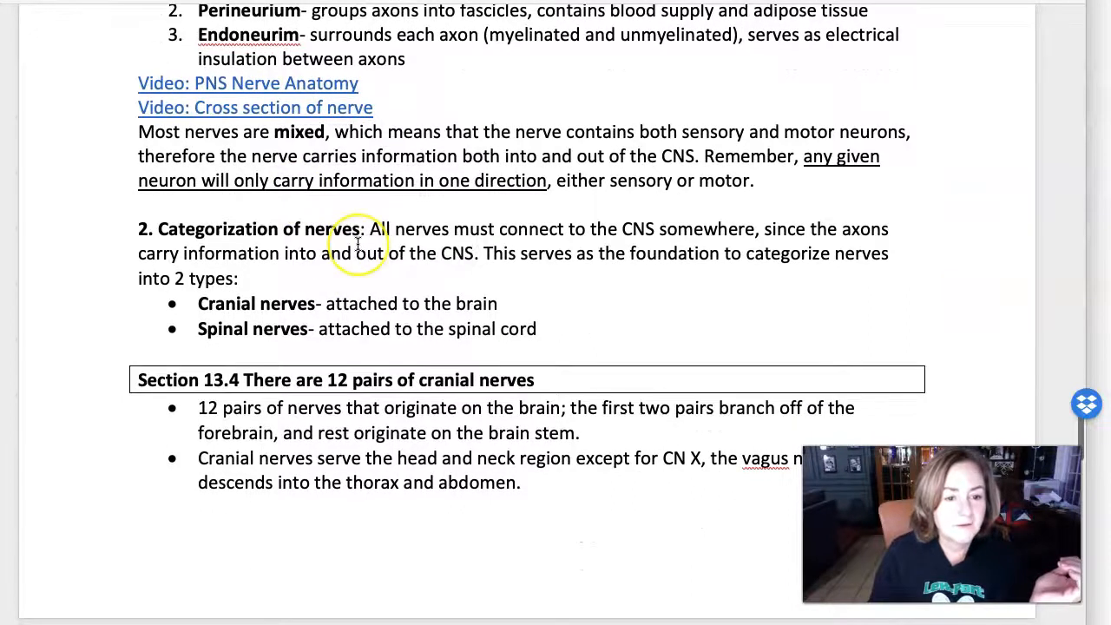
{"action": "scroll", "scroll_direction": "down", "scroll_amount": 3}
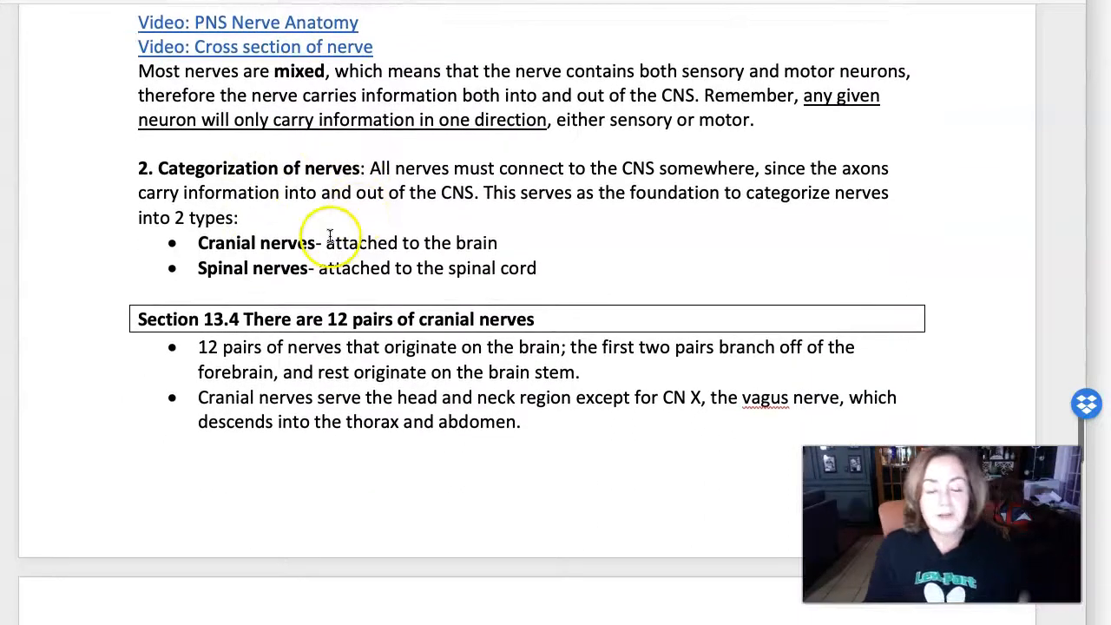
{"action": "scroll", "scroll_direction": "down", "scroll_amount": 3}
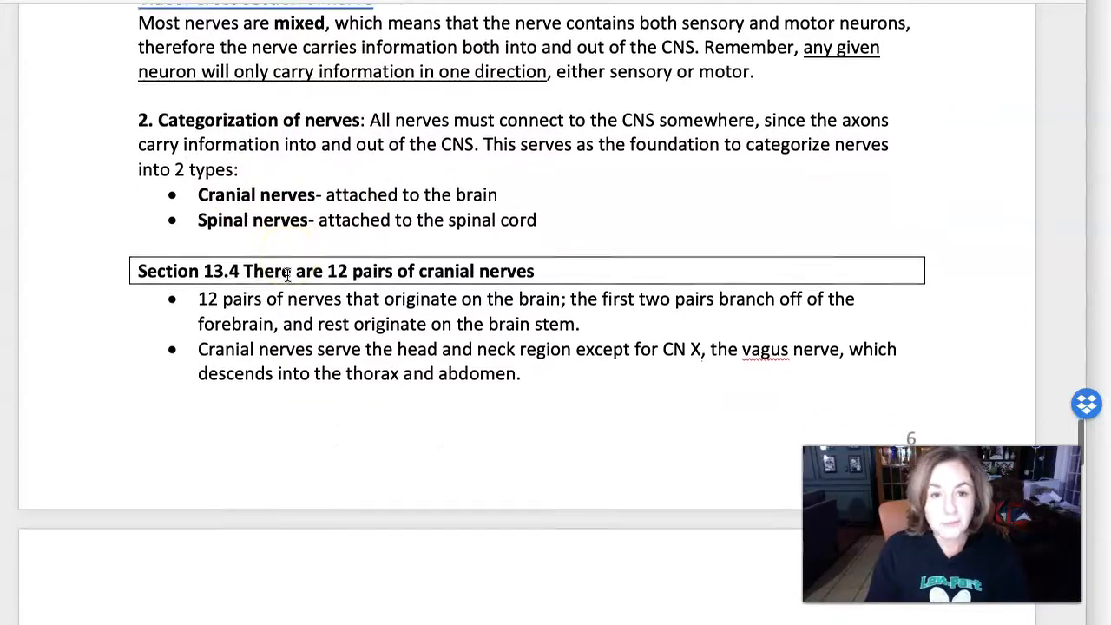
{"action": "scroll", "scroll_direction": "down", "scroll_amount": 3}
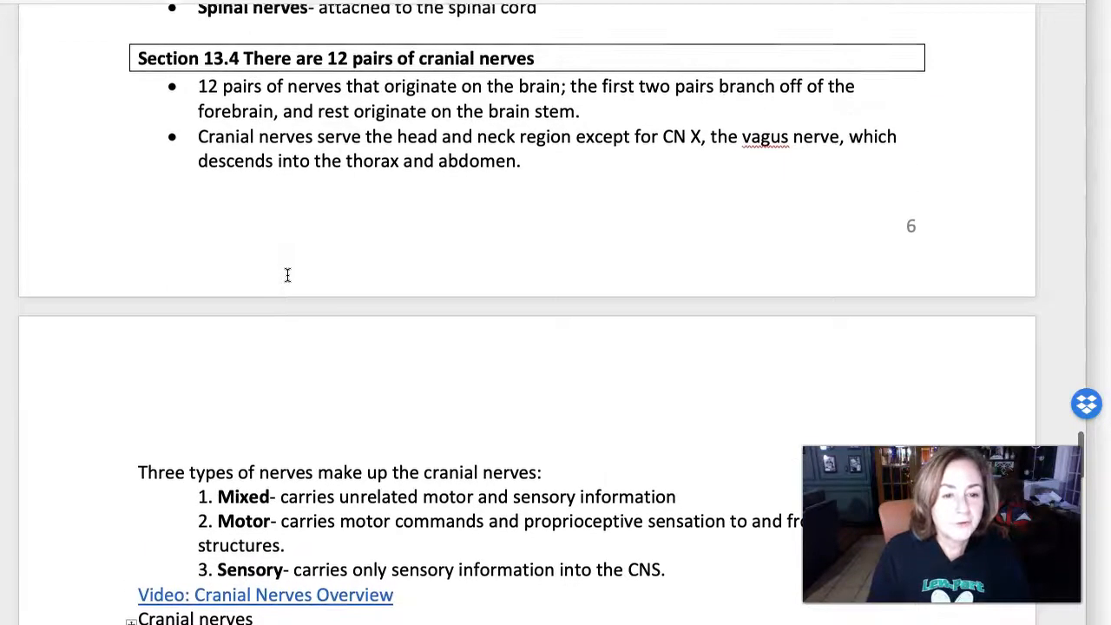
{"action": "scroll", "scroll_direction": "down", "scroll_amount": 3}
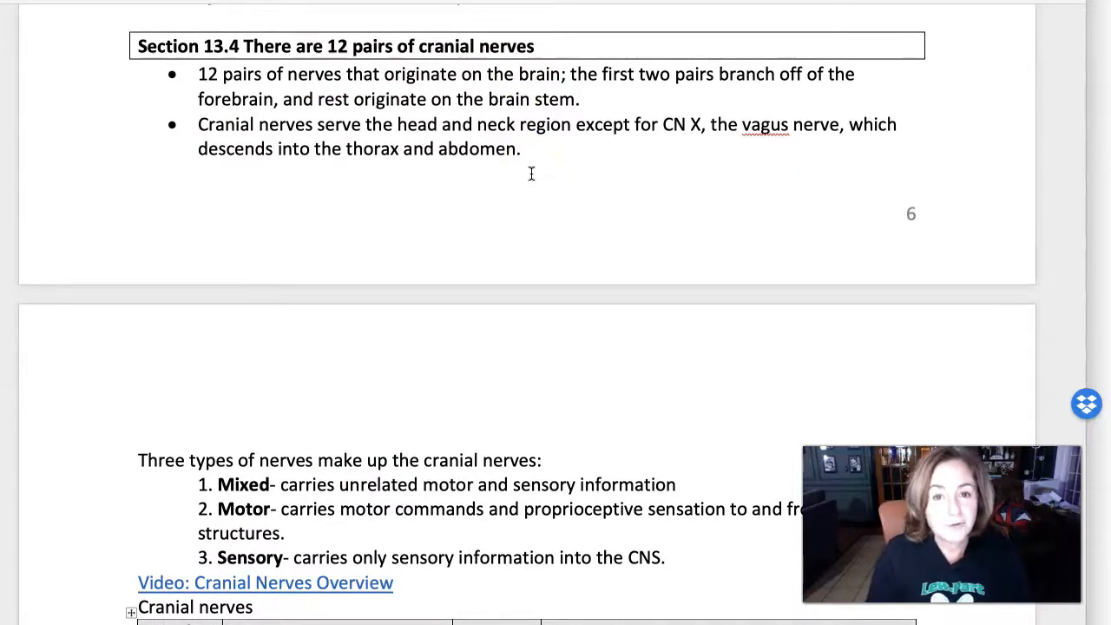
Scroll past the blank cranial nerves table into Section 13.5 on spinal nerves
{"action": "scroll", "scroll_direction": "down", "scroll_amount": 3}
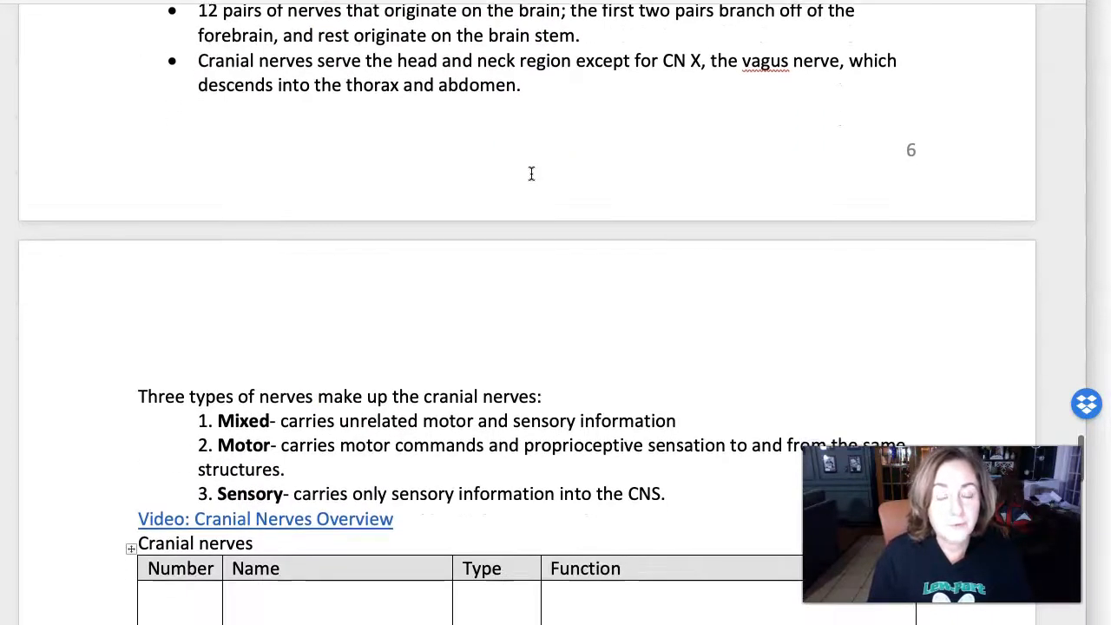
{"action": "scroll", "scroll_direction": "down", "scroll_amount": 3}
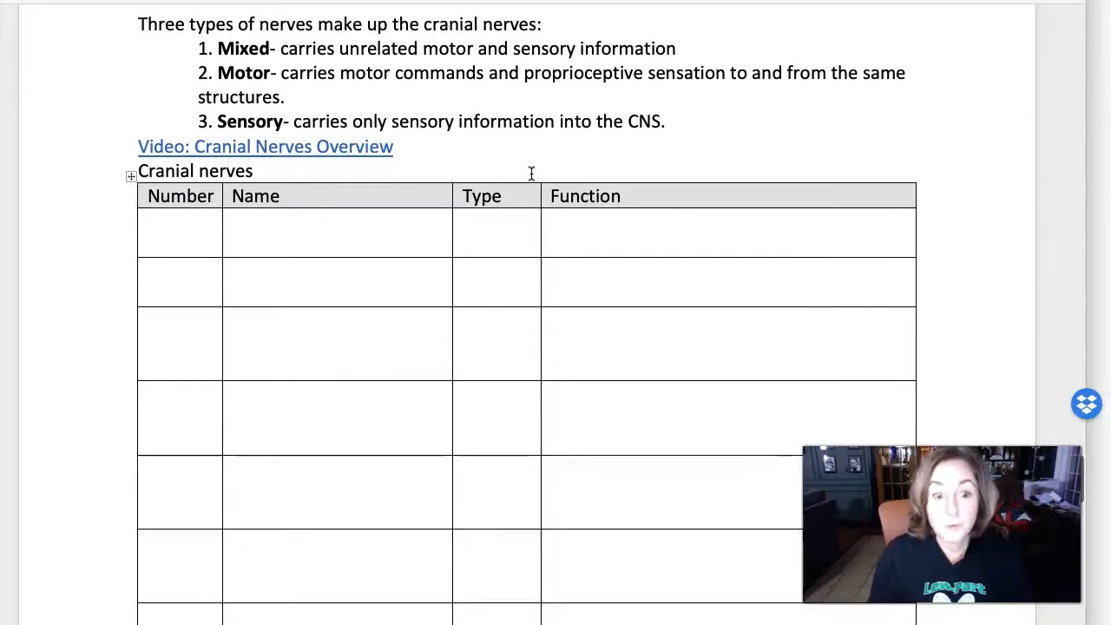
{"action": "scroll", "scroll_direction": "down", "scroll_amount": 3}
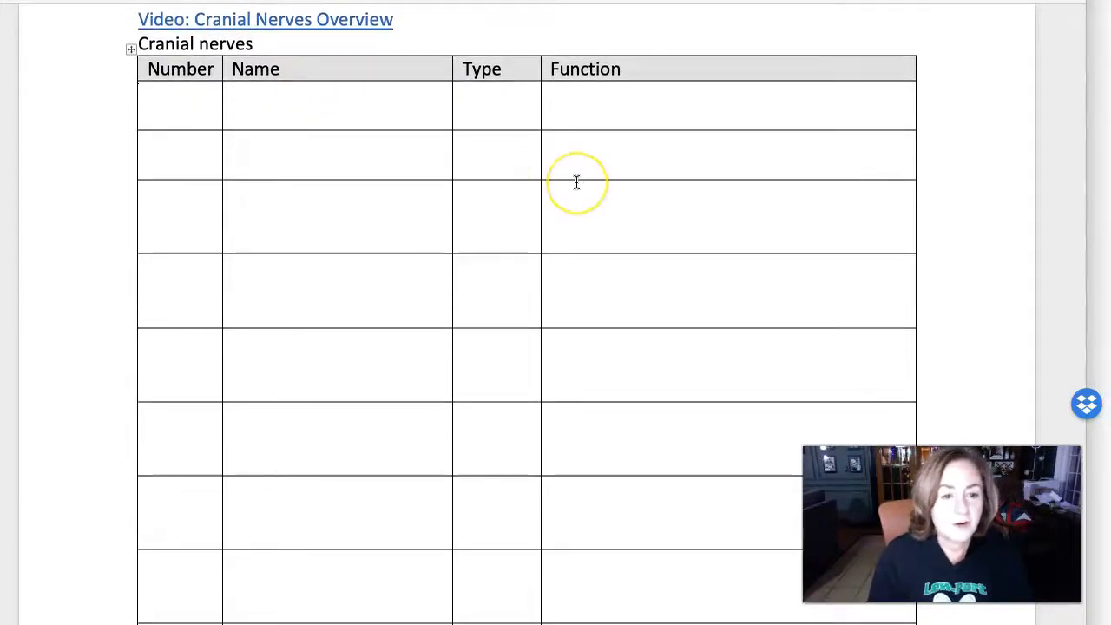
{"action": "scroll", "scroll_direction": "down", "scroll_amount": 3}
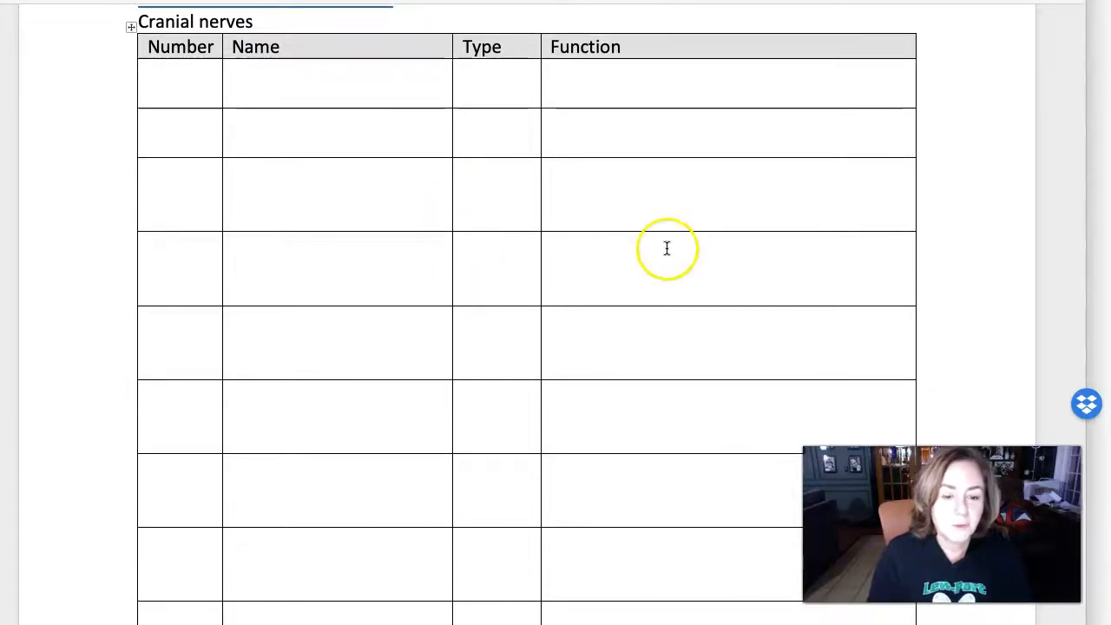
{"action": "scroll", "scroll_direction": "down", "scroll_amount": 3}
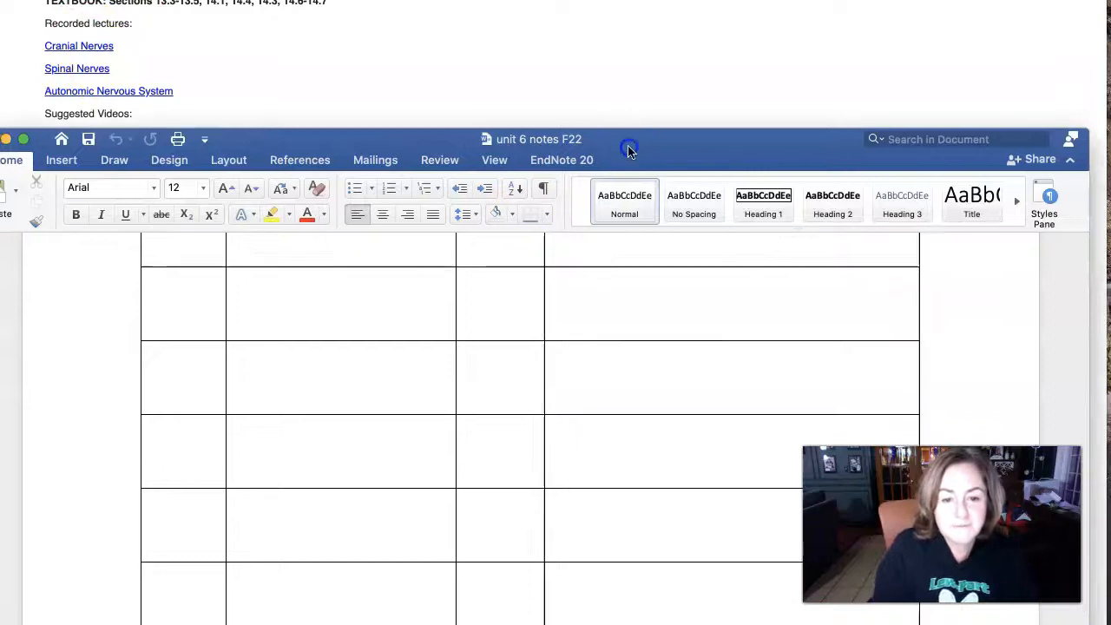
{"action": "scroll", "scroll_direction": "down", "scroll_amount": 3}
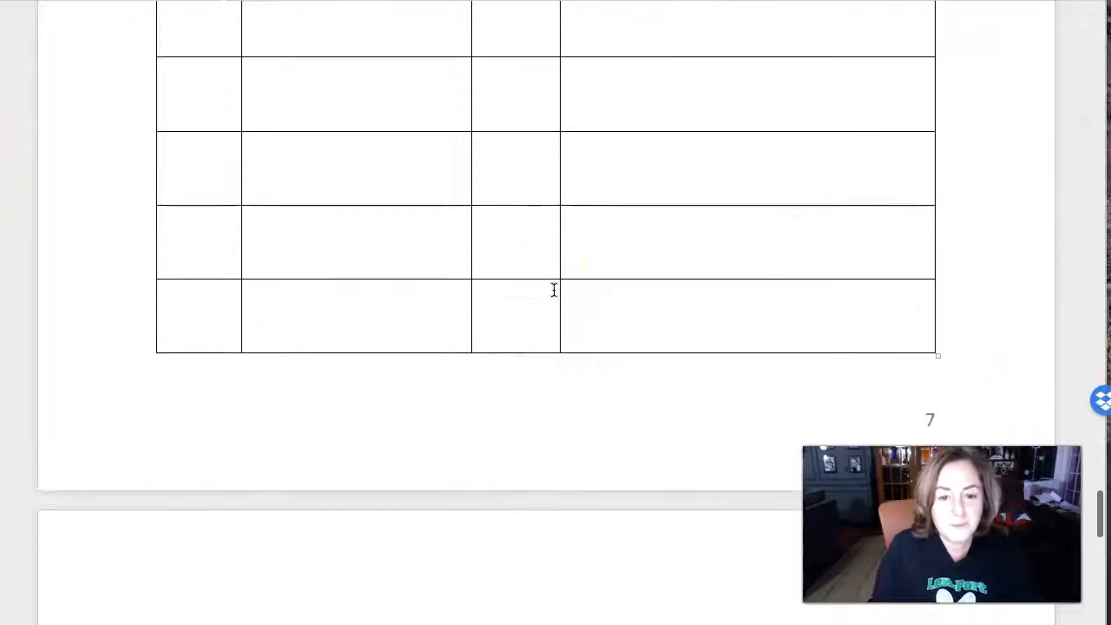
{"action": "scroll", "scroll_direction": "down", "scroll_amount": 3}
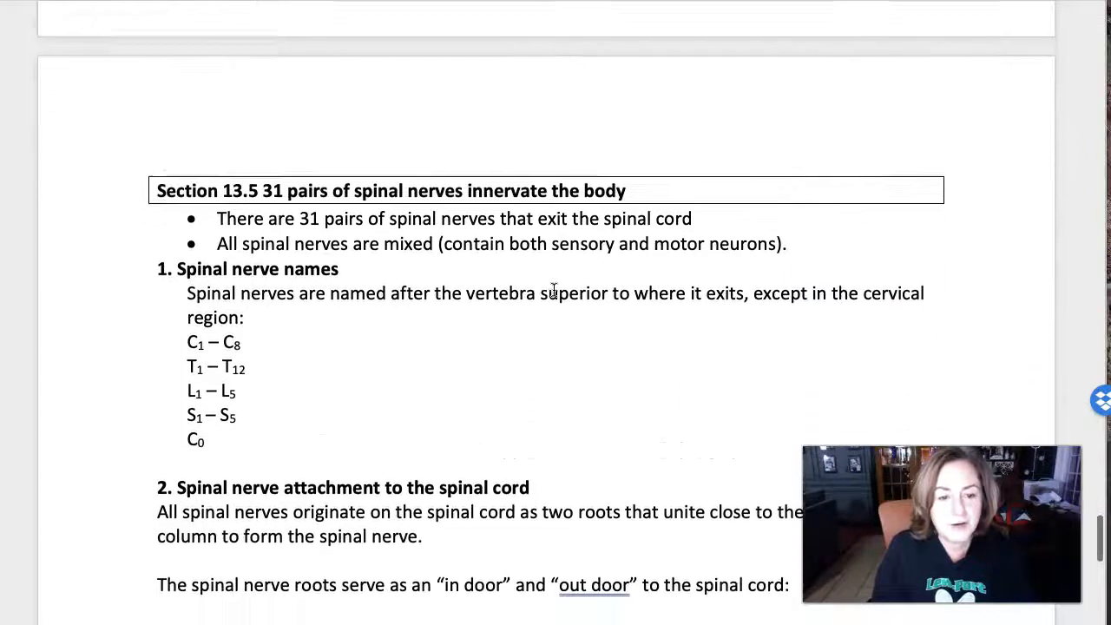
Continue past the plexuses list to the spinal cord cross-section diagram page
{"action": "scroll", "scroll_direction": "down", "scroll_amount": 3}
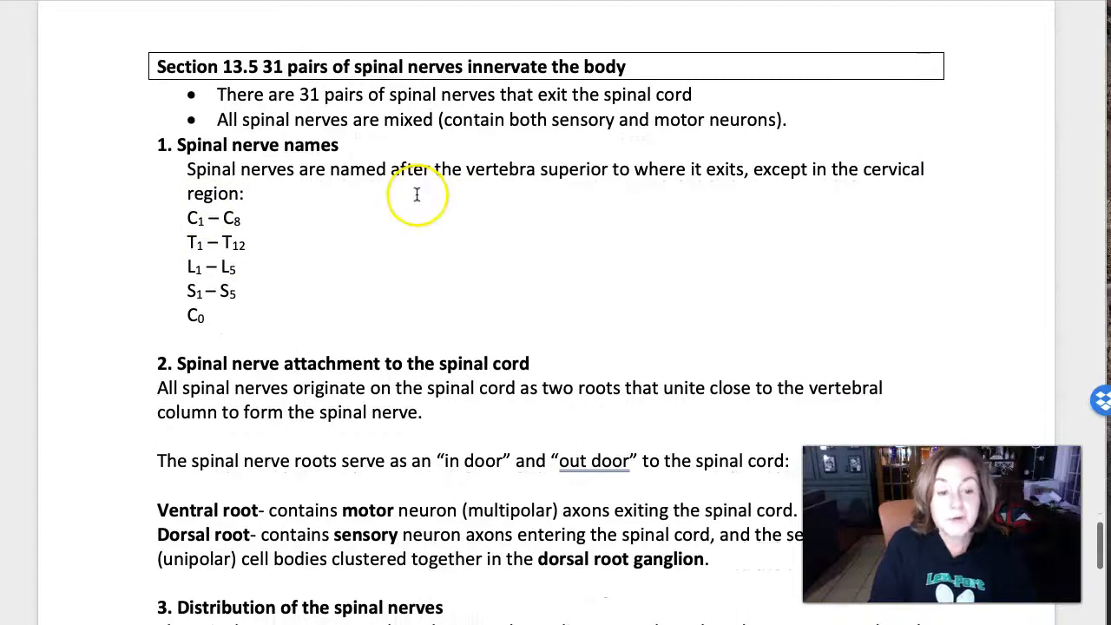
{"action": "scroll", "scroll_direction": "down", "scroll_amount": 3}
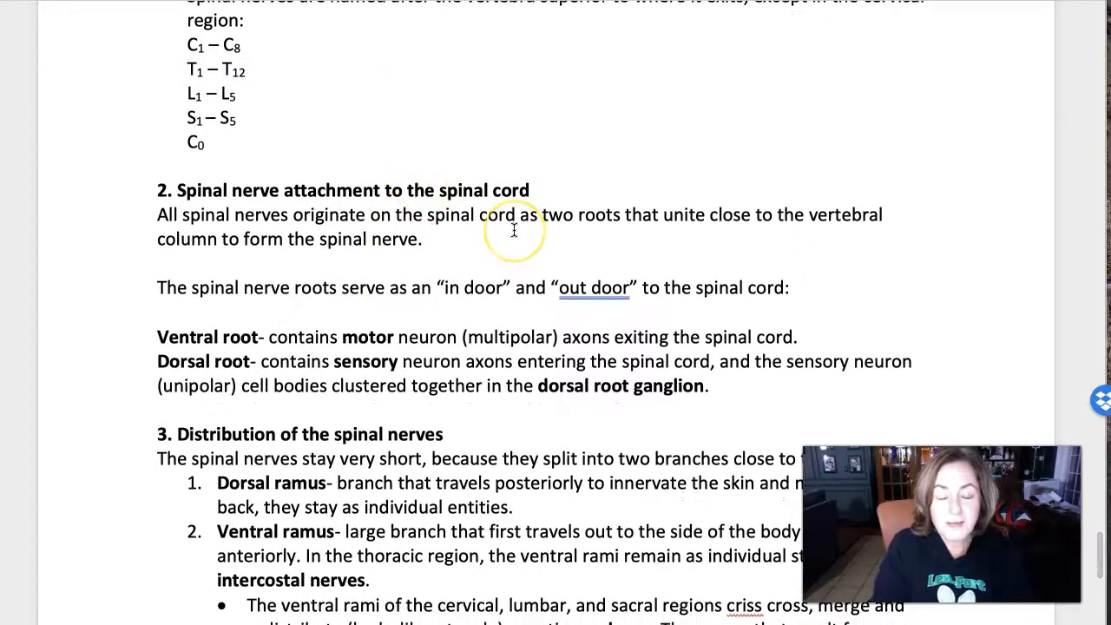
{"action": "scroll", "scroll_direction": "down", "scroll_amount": 3}
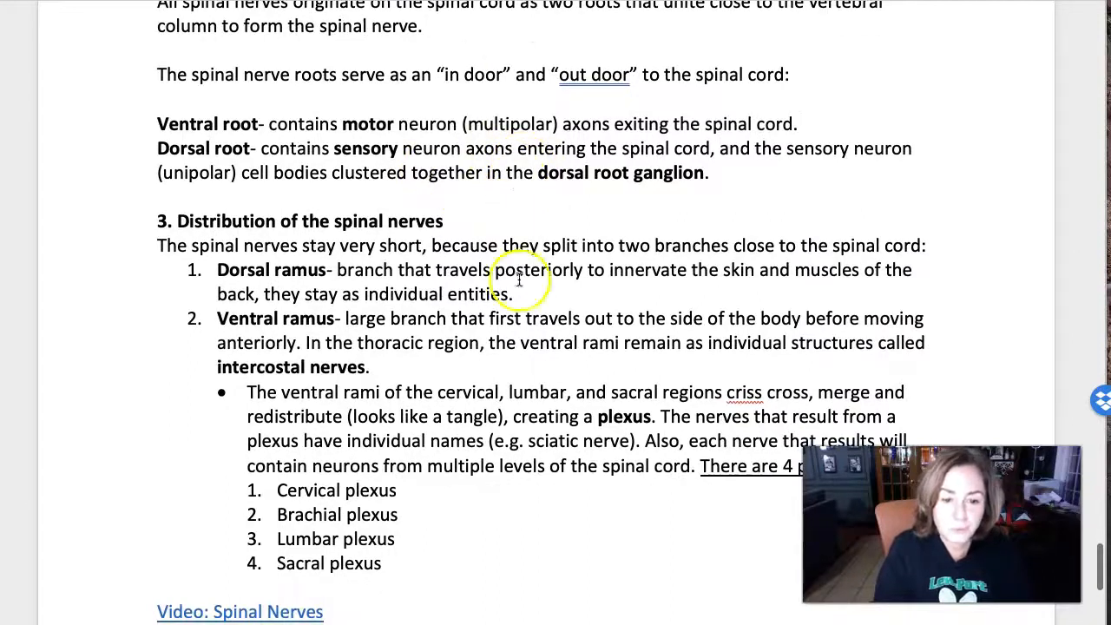
{"action": "scroll", "scroll_direction": "down", "scroll_amount": 3}
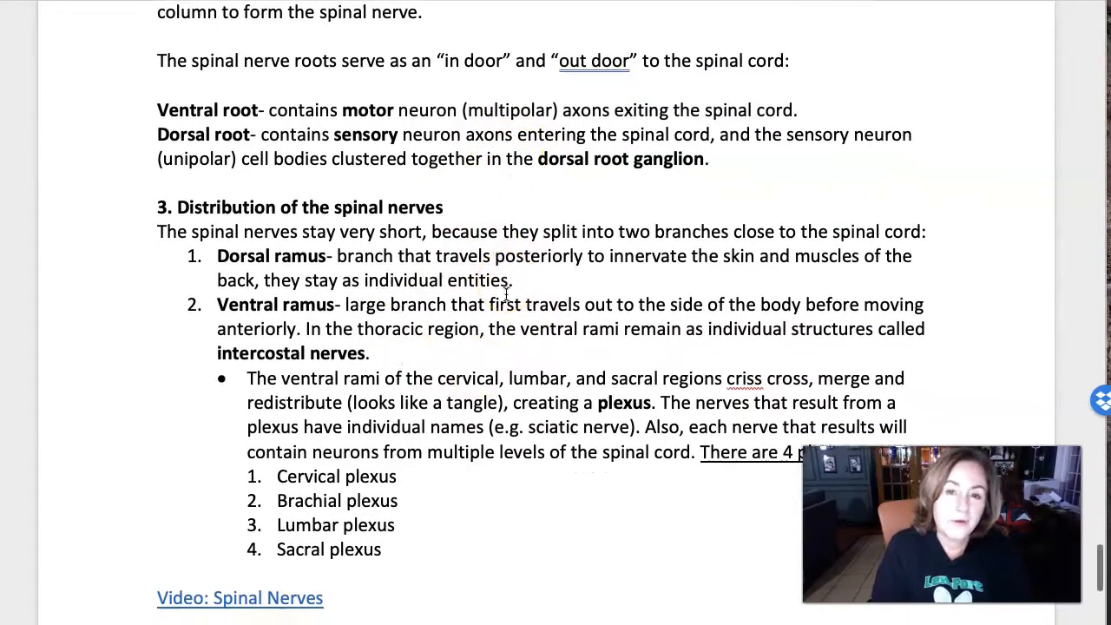
{"action": "scroll", "scroll_direction": "down", "scroll_amount": 3}
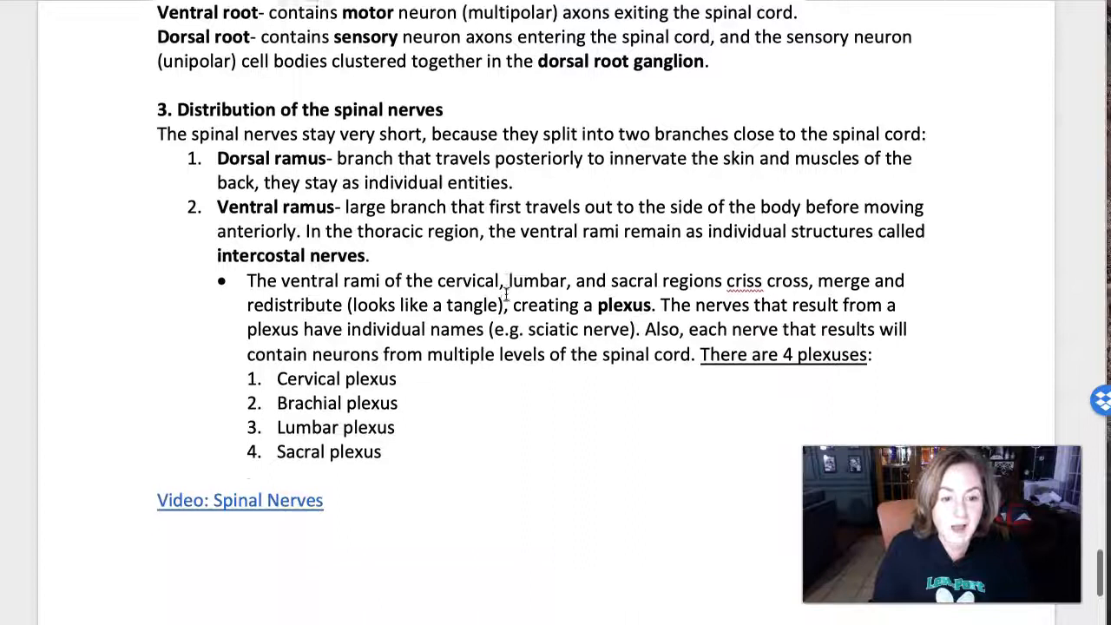
{"action": "scroll", "scroll_direction": "down", "scroll_amount": 3}
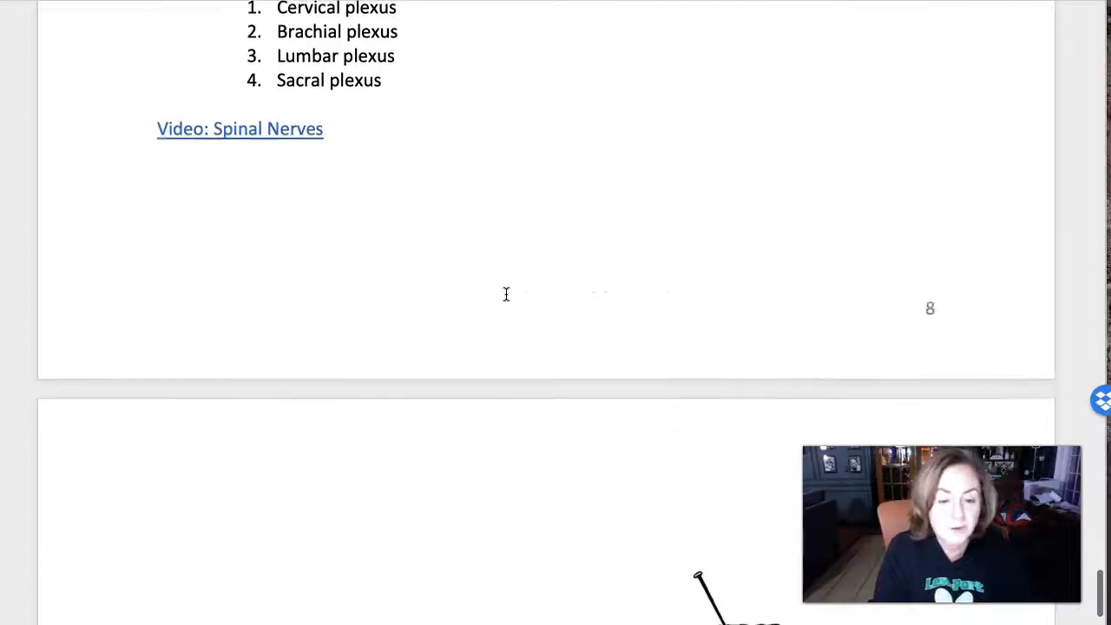
{"action": "scroll", "scroll_direction": "down", "scroll_amount": 3}
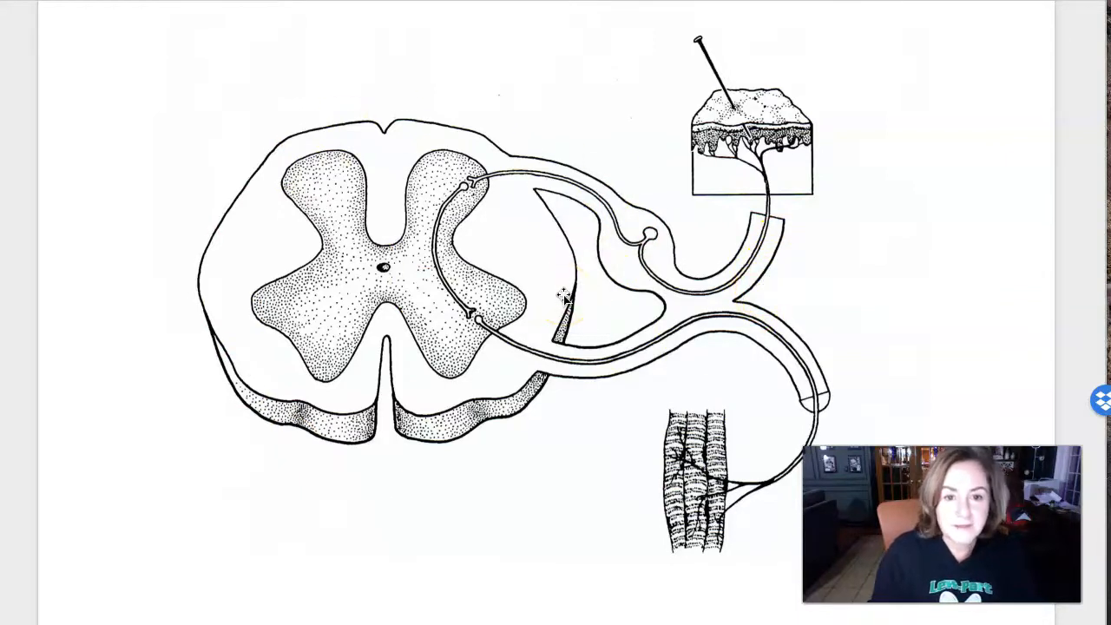
{"action": "scroll", "scroll_direction": "down", "scroll_amount": 3}
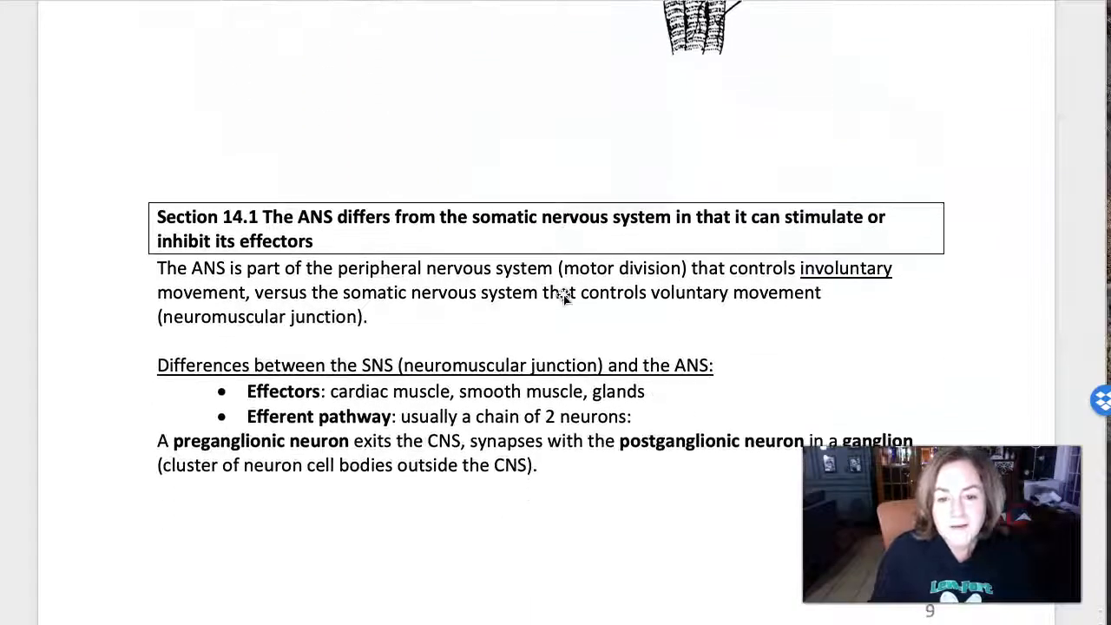
{"action": "scroll", "scroll_direction": "down", "scroll_amount": 3}
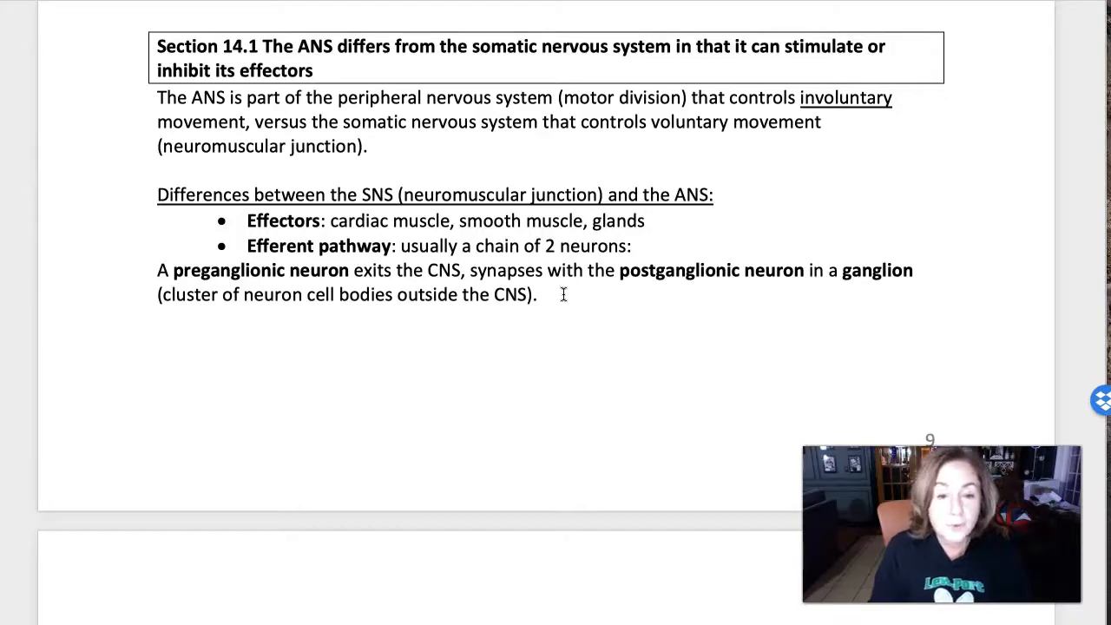
{"action": "mouse_move", "coordinate": [586, 300]}
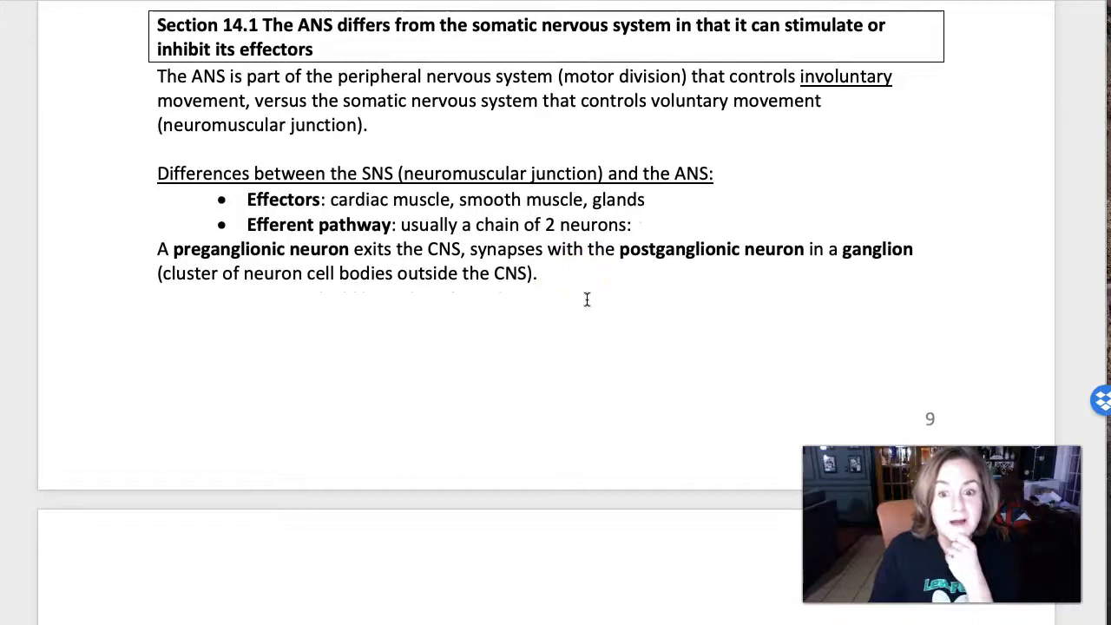
{"action": "scroll", "scroll_direction": "down", "scroll_amount": 3}
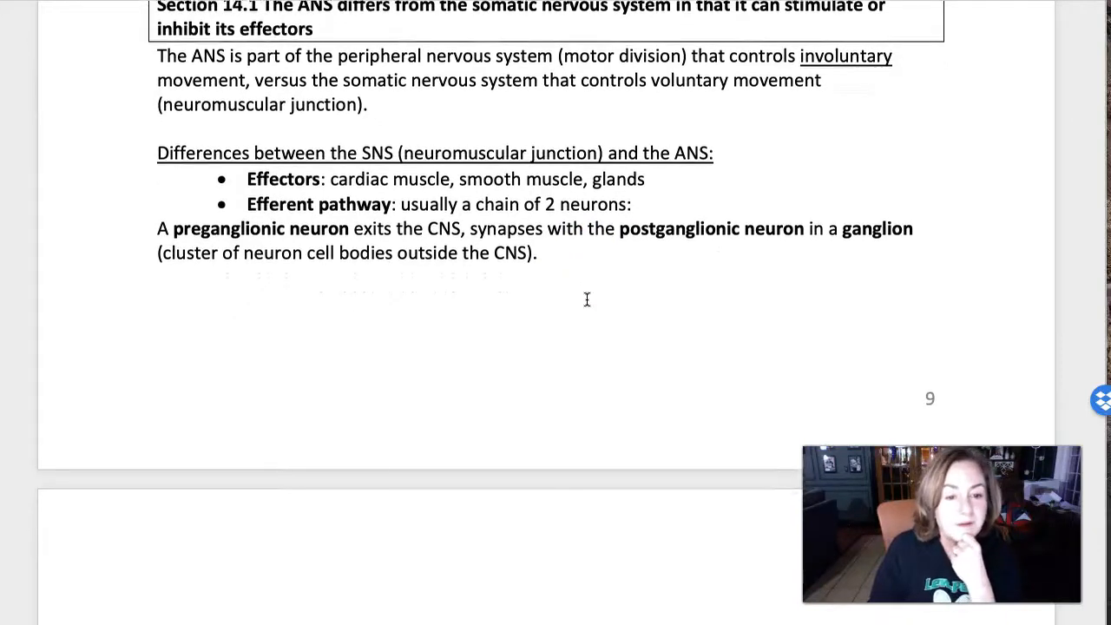
{"action": "scroll", "scroll_direction": "down", "scroll_amount": 3}
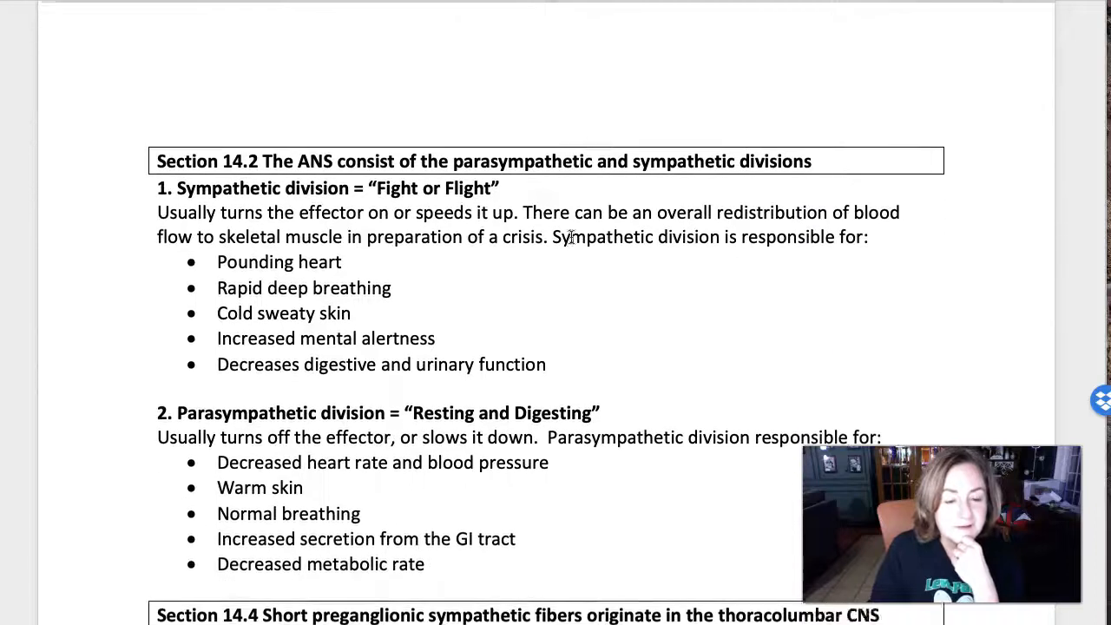
{"action": "scroll", "scroll_direction": "down", "scroll_amount": 3}
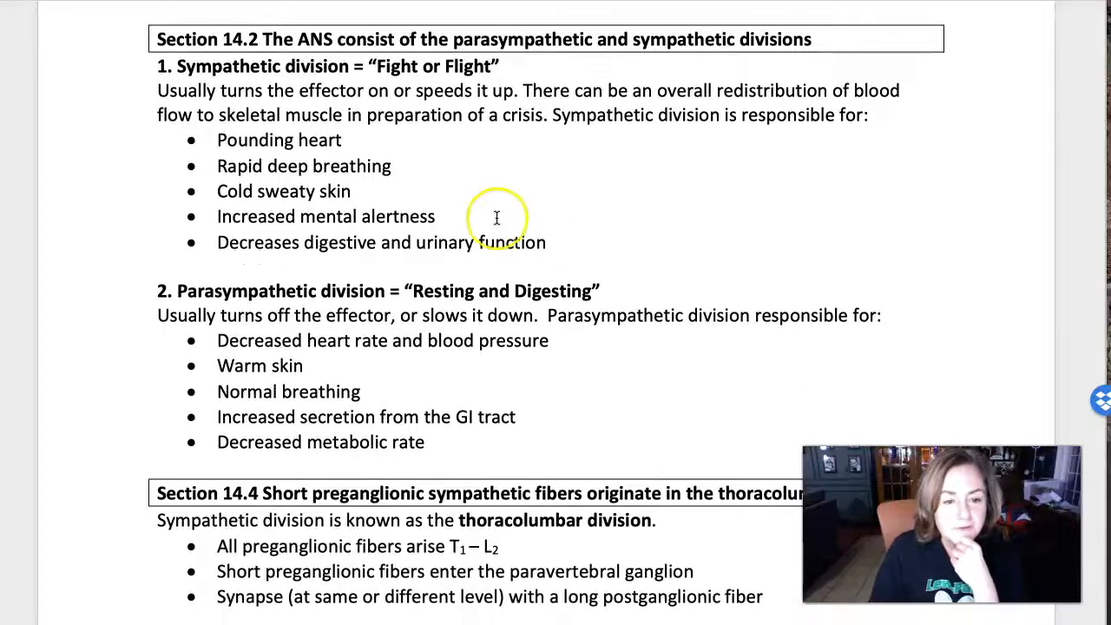
{"action": "scroll", "scroll_direction": "down", "scroll_amount": 3}
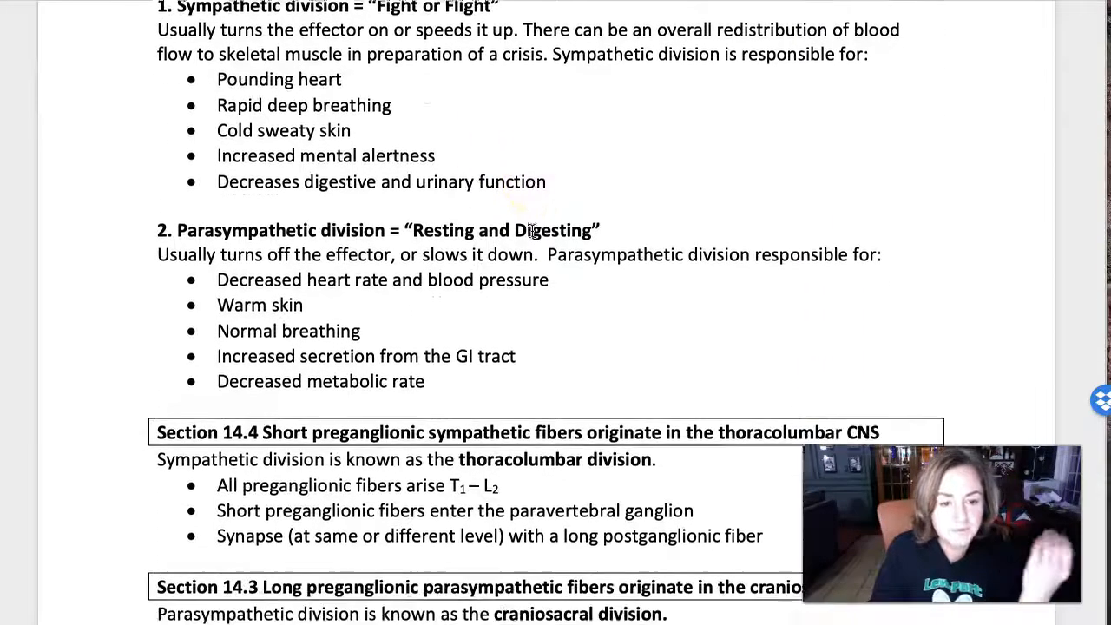
{"action": "scroll", "scroll_direction": "down", "scroll_amount": 3}
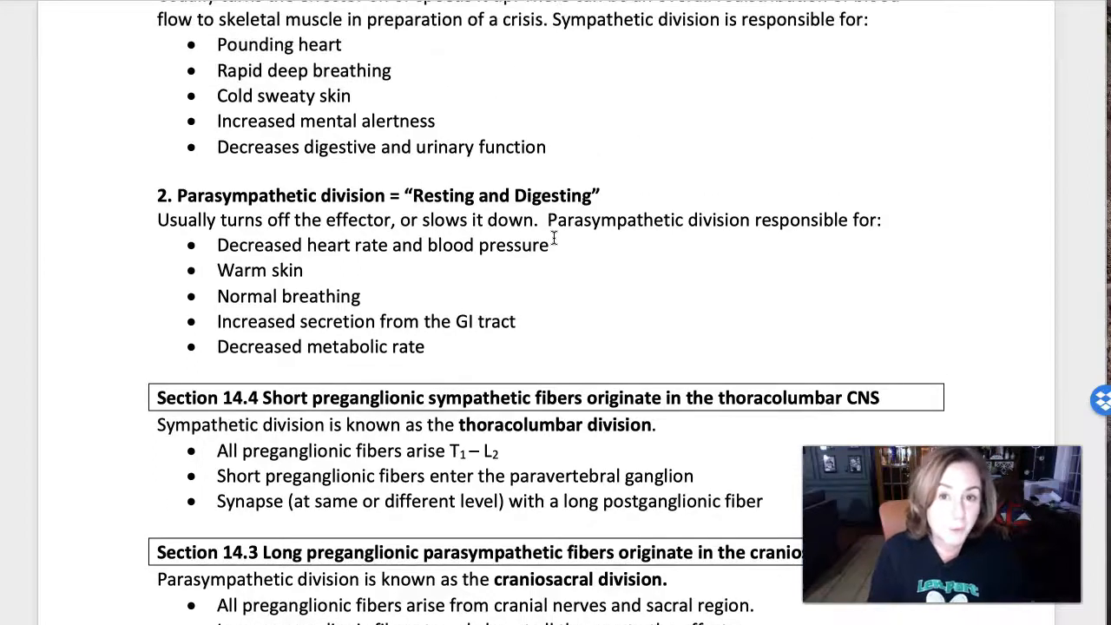
{"action": "scroll", "scroll_direction": "up", "scroll_amount": 3}
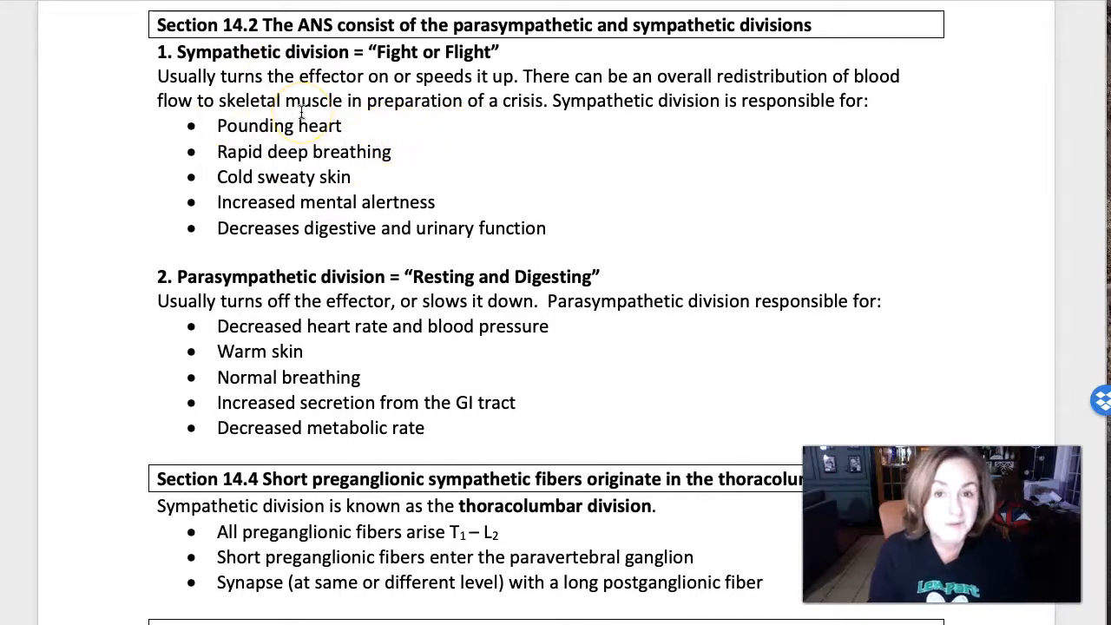
{"action": "mouse_move", "coordinate": [363, 380]}
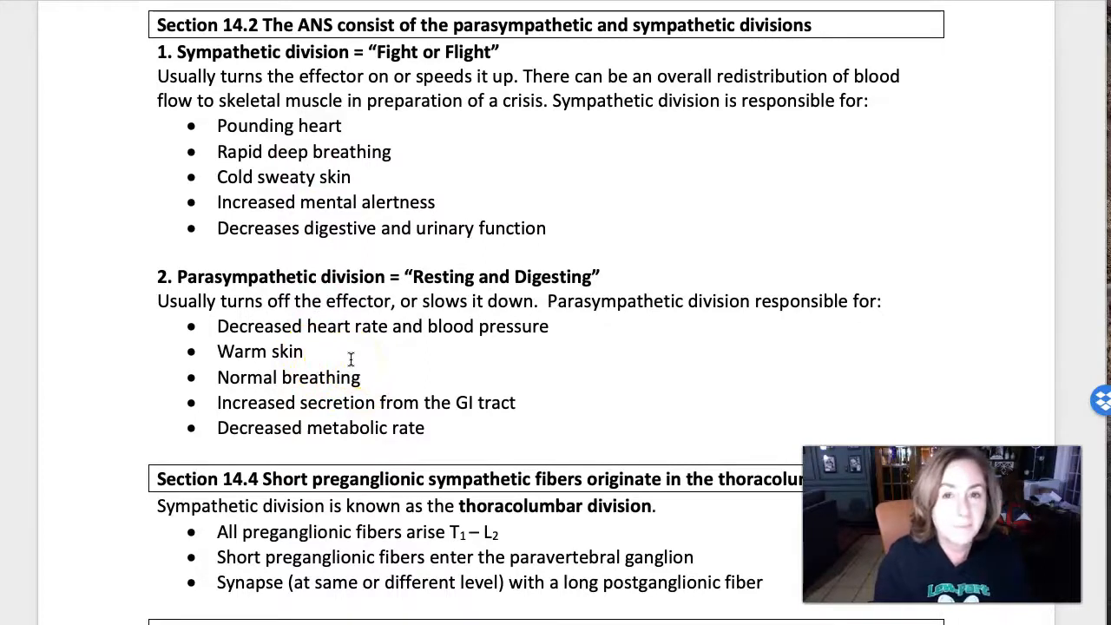
{"action": "scroll", "scroll_direction": "down", "scroll_amount": 3}
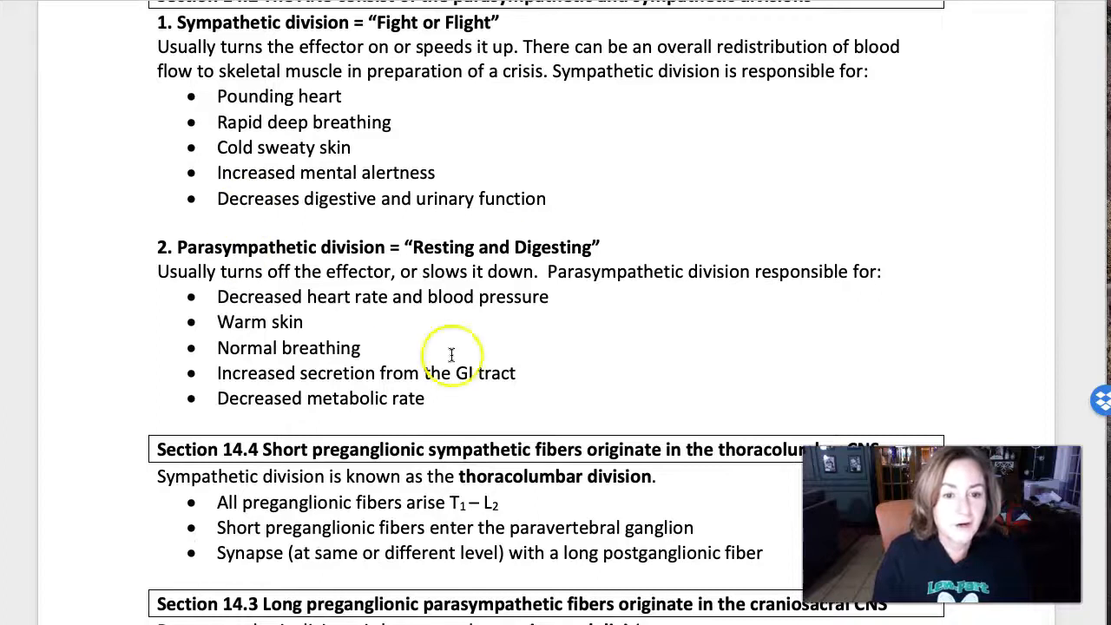
{"action": "scroll", "scroll_direction": "down", "scroll_amount": 3}
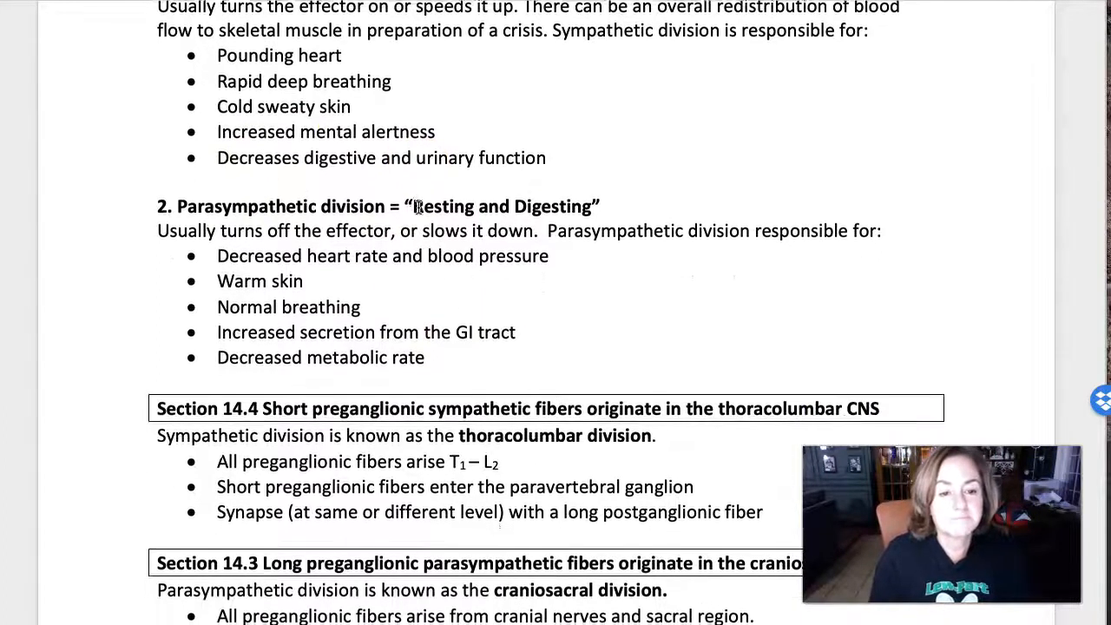
{"action": "scroll", "scroll_direction": "down", "scroll_amount": 3}
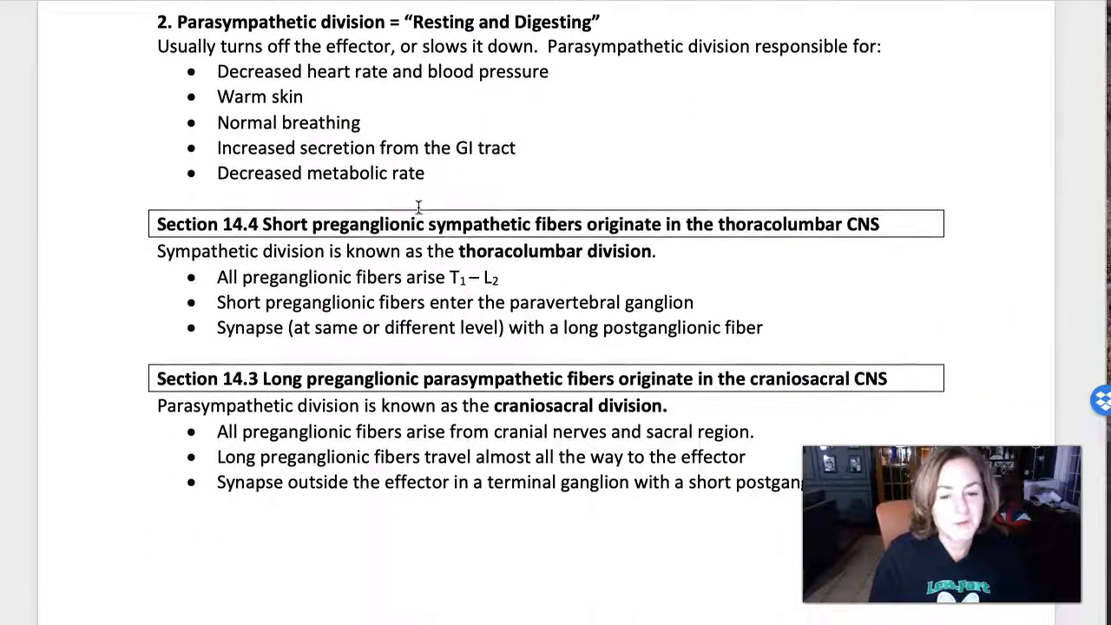
{"action": "scroll", "scroll_direction": "down", "scroll_amount": 3}
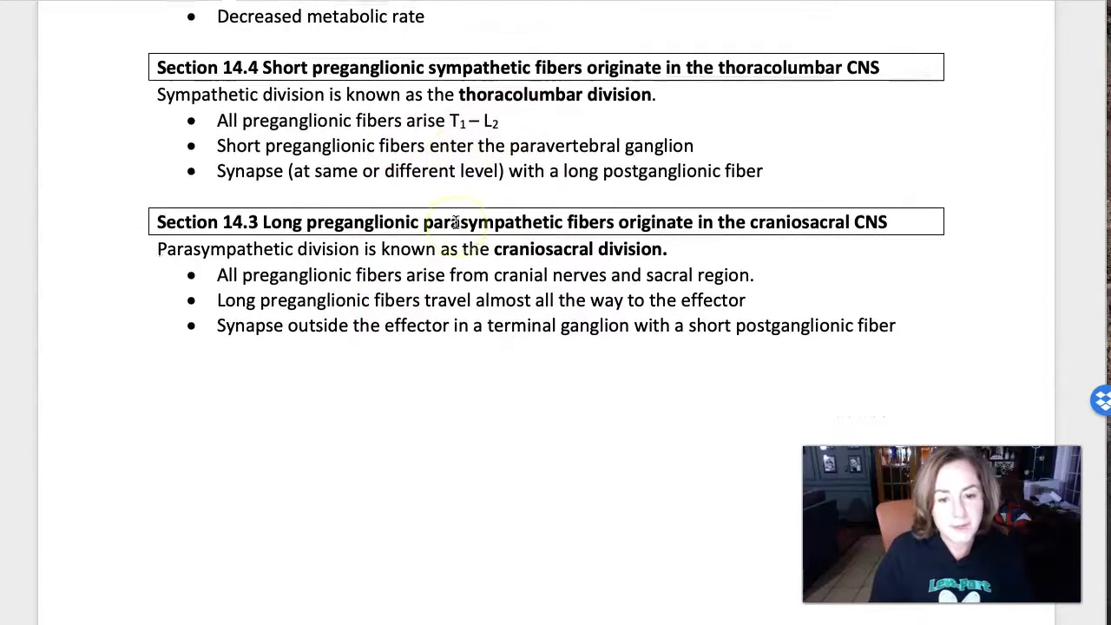
{"action": "scroll", "scroll_direction": "down", "scroll_amount": 3}
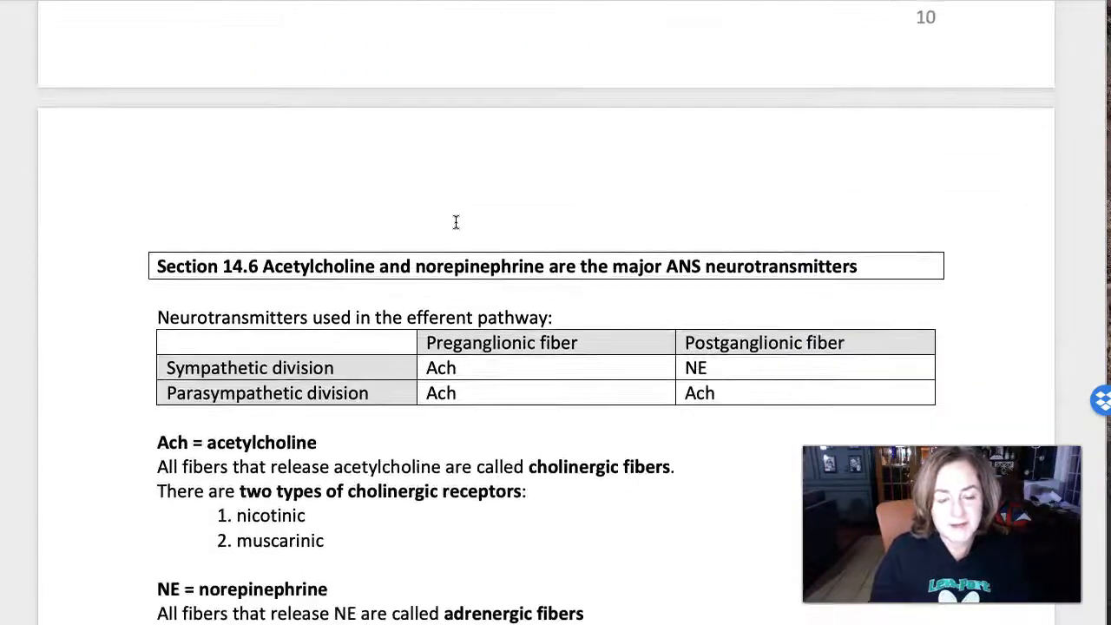
{"action": "scroll", "scroll_direction": "down", "scroll_amount": 3}
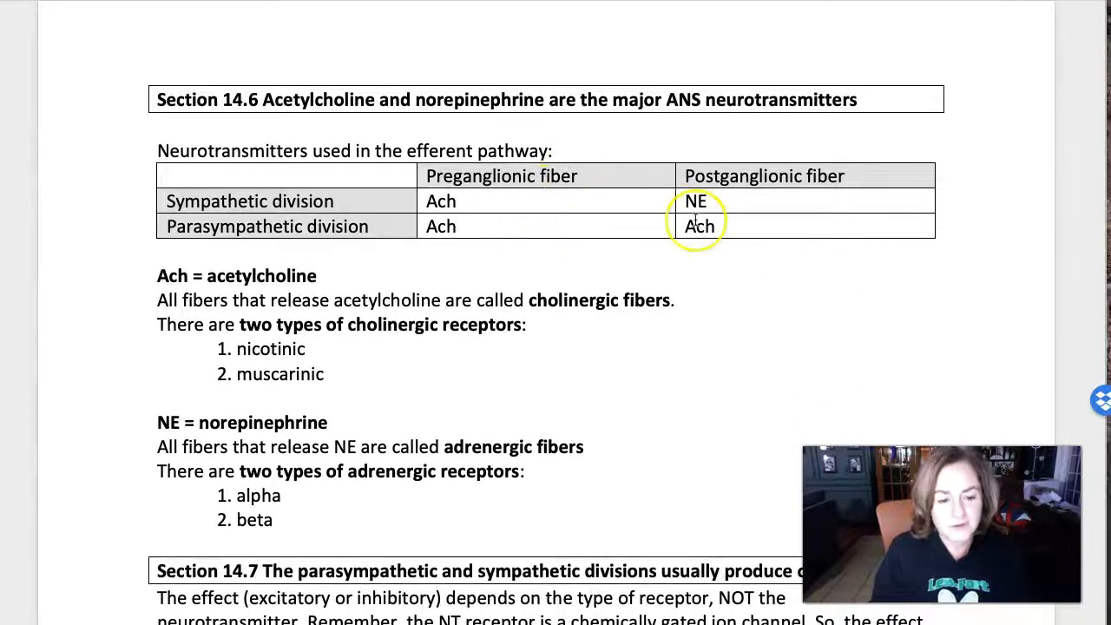
{"action": "scroll", "scroll_direction": "down", "scroll_amount": 3}
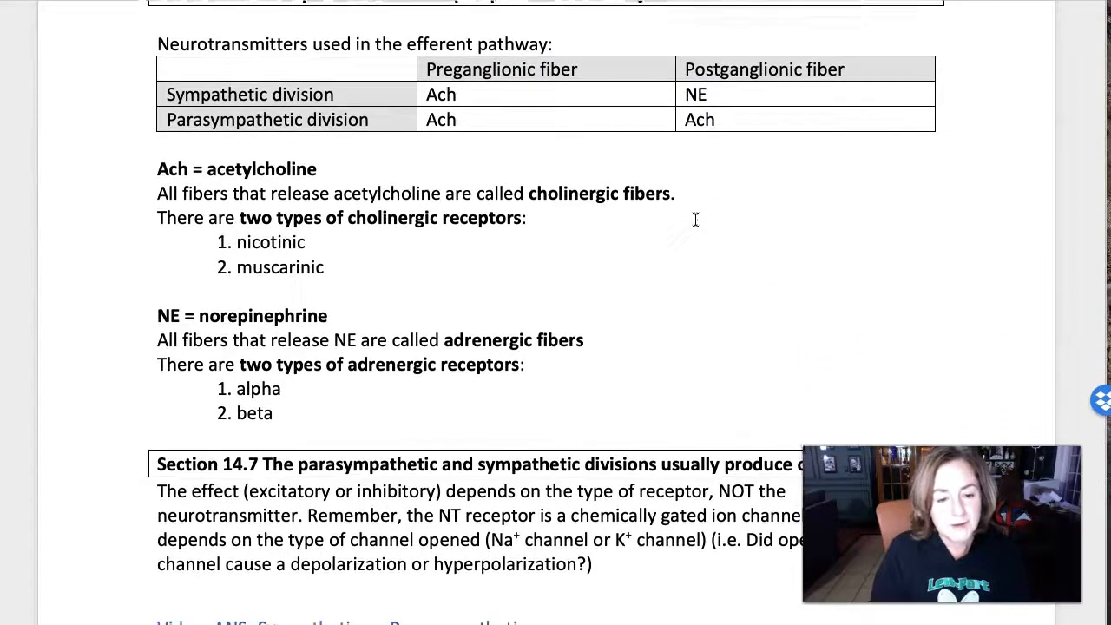
{"action": "scroll", "scroll_direction": "down", "scroll_amount": 3}
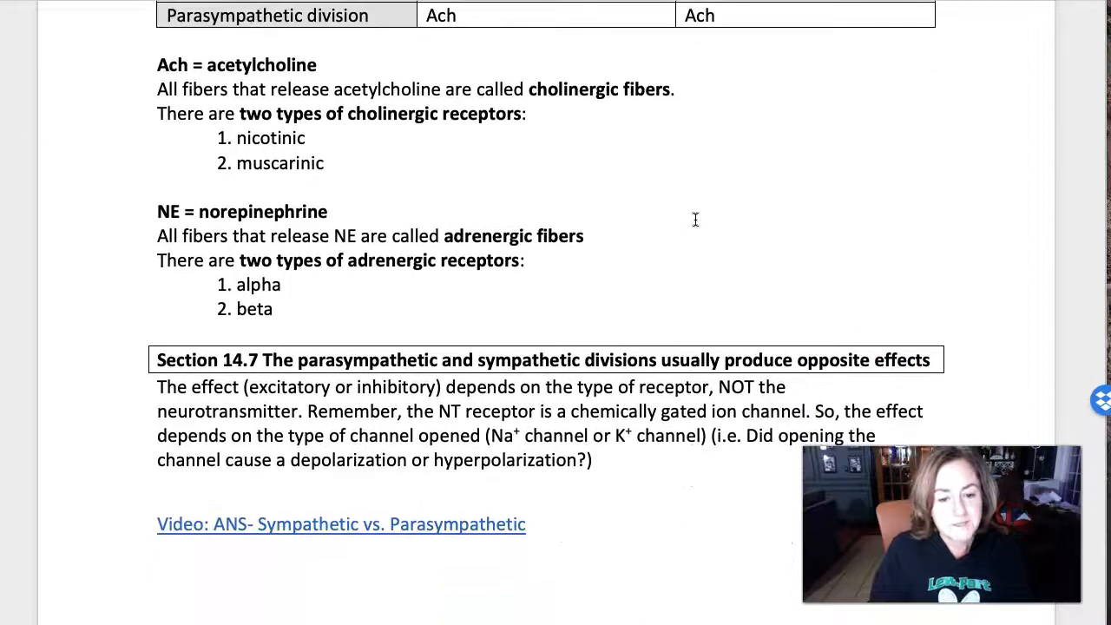
{"action": "scroll", "scroll_direction": "down", "scroll_amount": 3}
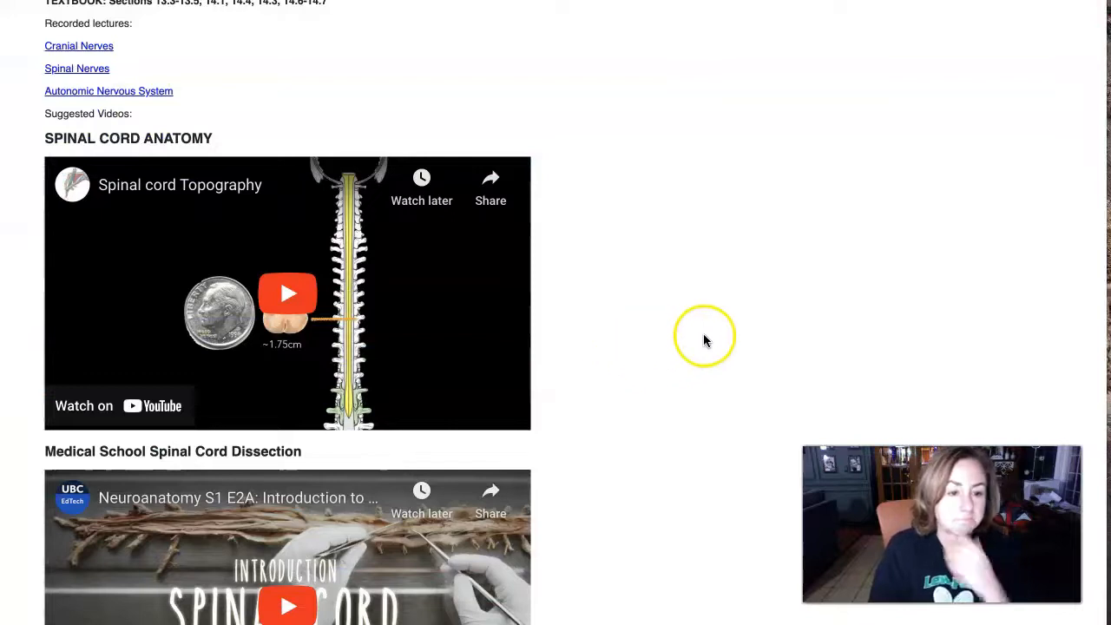
{"action": "mouse_move", "coordinate": [100, 96]}
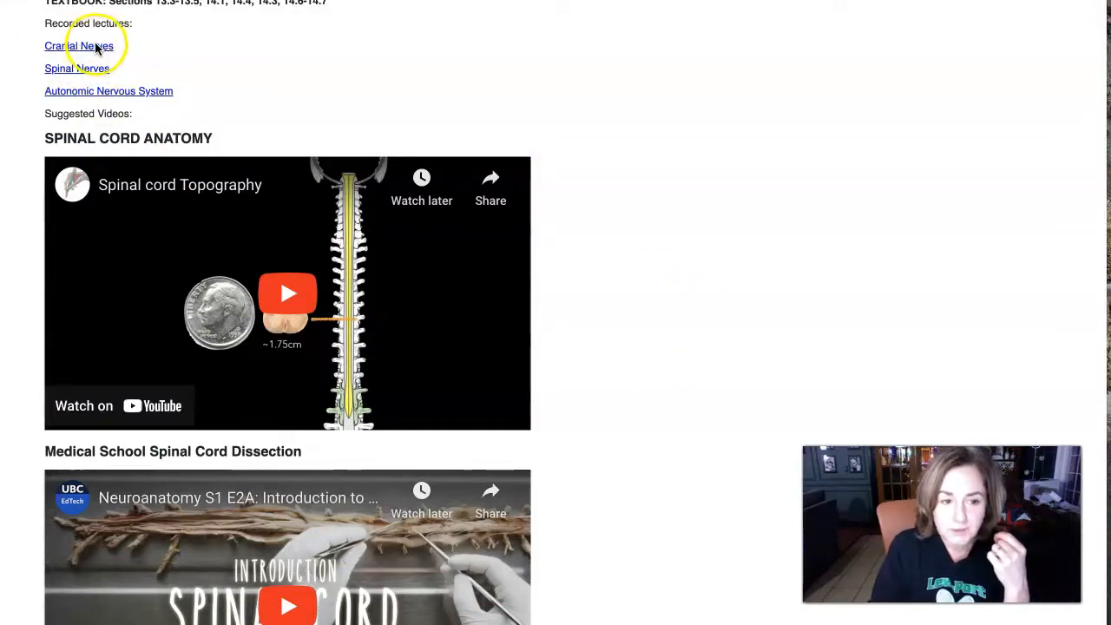
{"action": "mouse_move", "coordinate": [86, 71]}
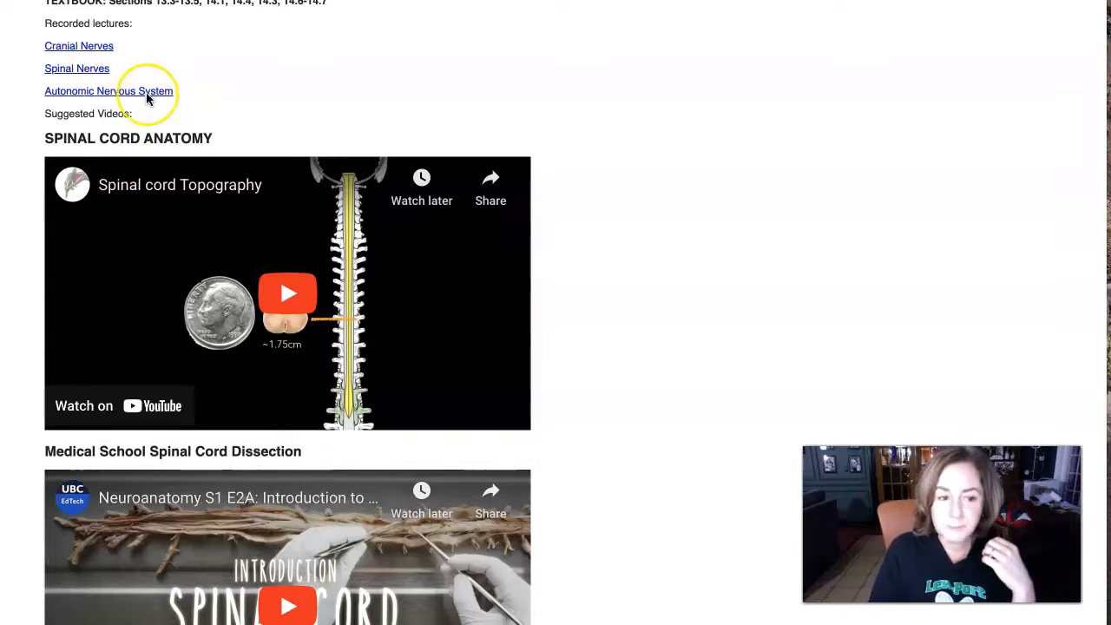
{"action": "scroll", "scroll_direction": "down", "scroll_amount": 3}
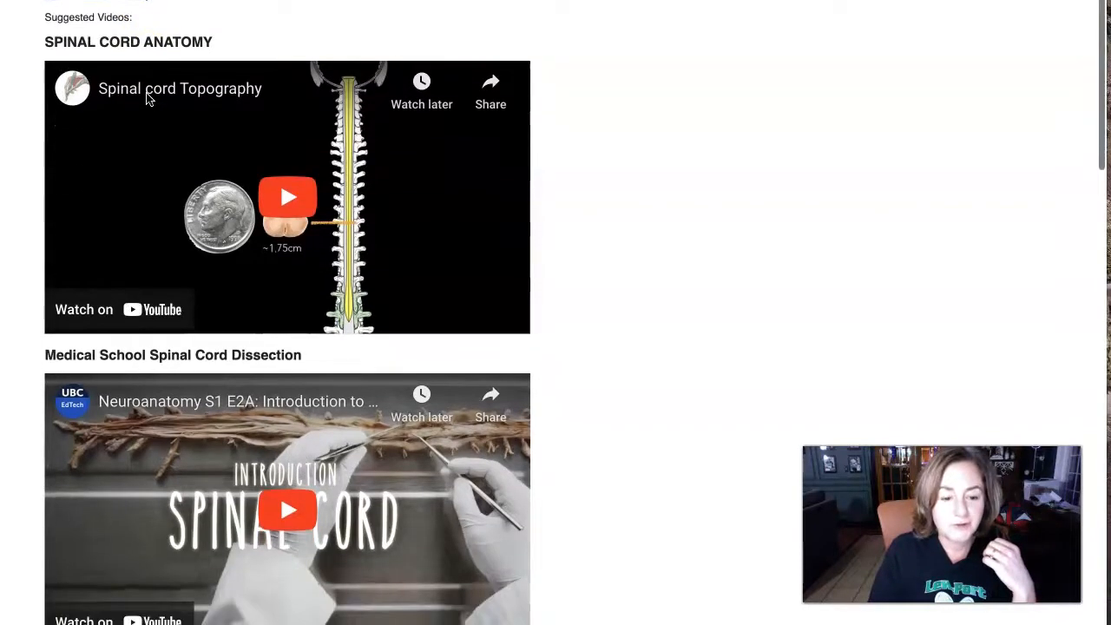
{"action": "scroll", "scroll_direction": "down", "scroll_amount": 3}
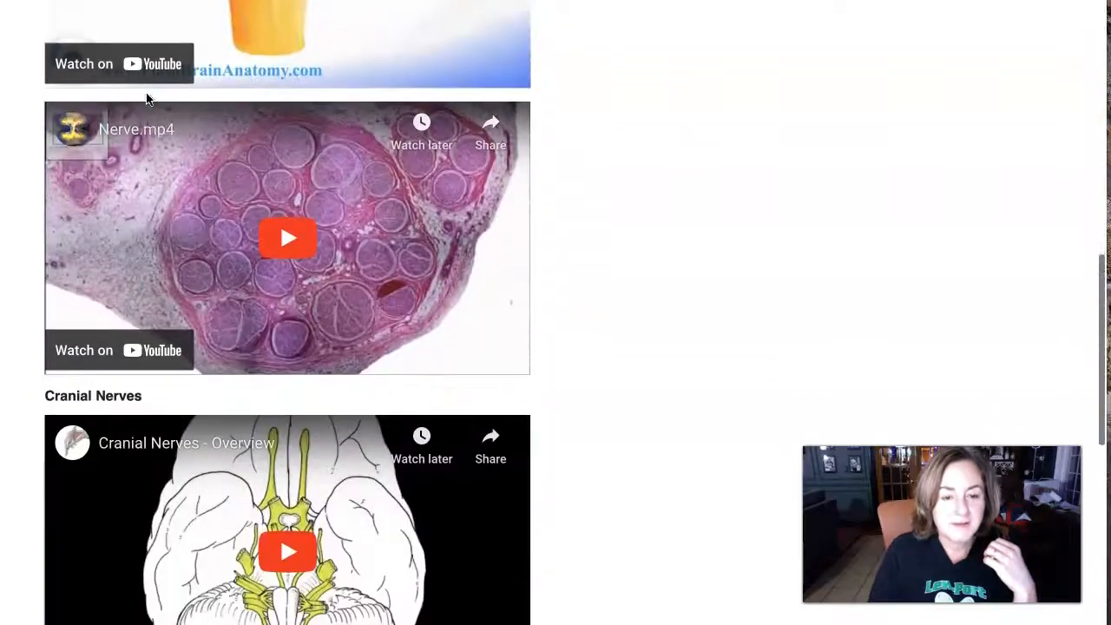
{"action": "scroll", "scroll_direction": "down", "scroll_amount": 3}
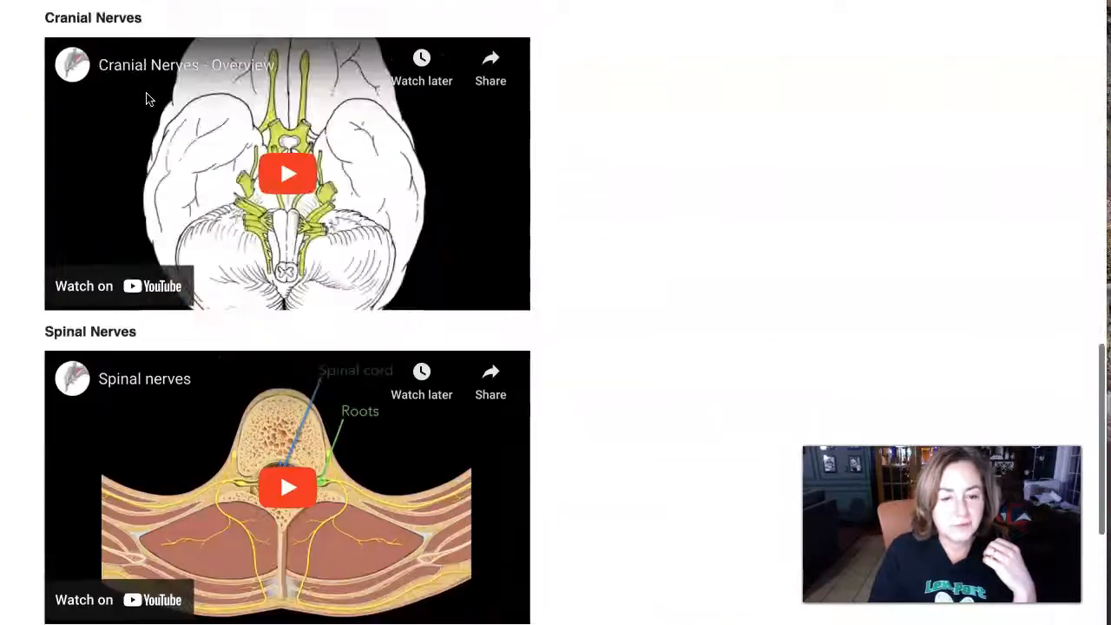
{"action": "scroll", "scroll_direction": "down", "scroll_amount": 3}
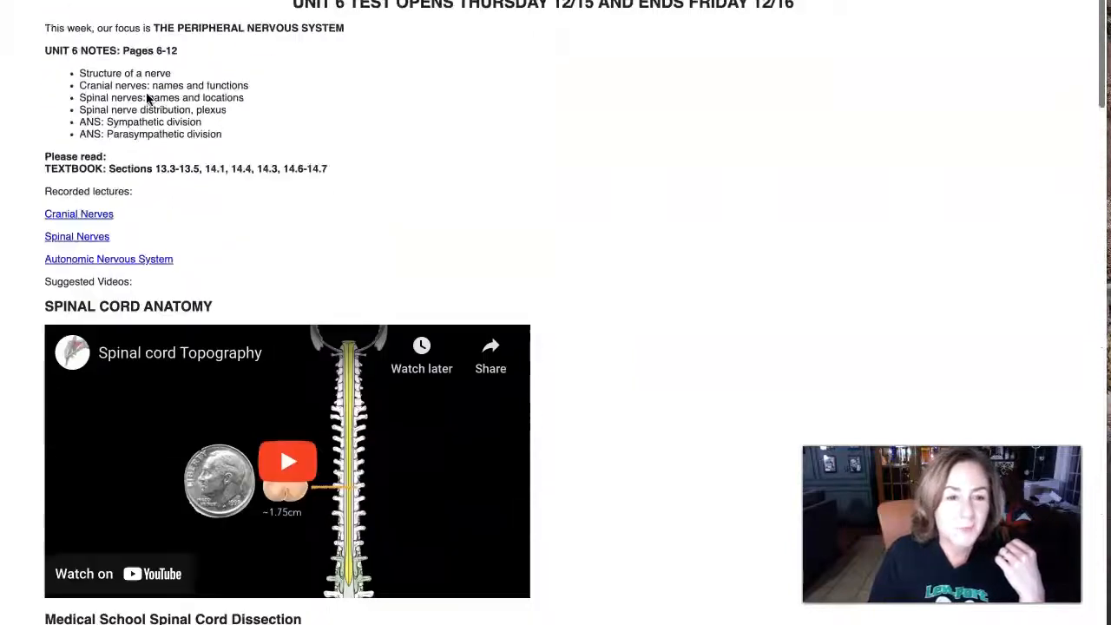
{"action": "scroll", "scroll_direction": "up", "scroll_amount": 3}
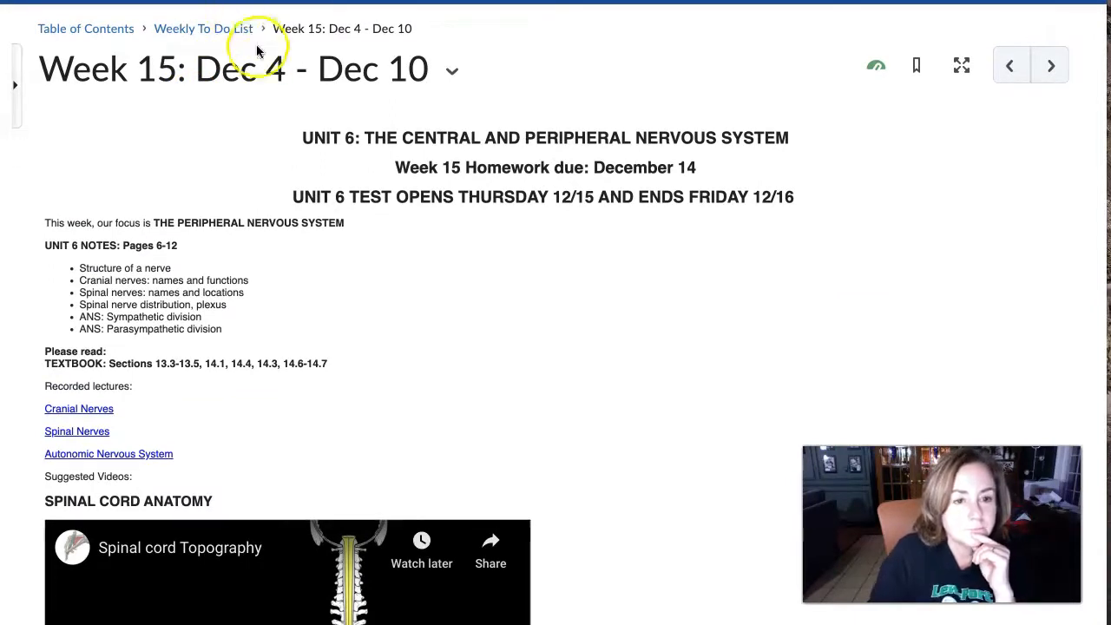
Return to the Weekly To Do List and scroll toward the Unit 6 homework entries
{"action": "left_click", "coordinate": [202, 29]}
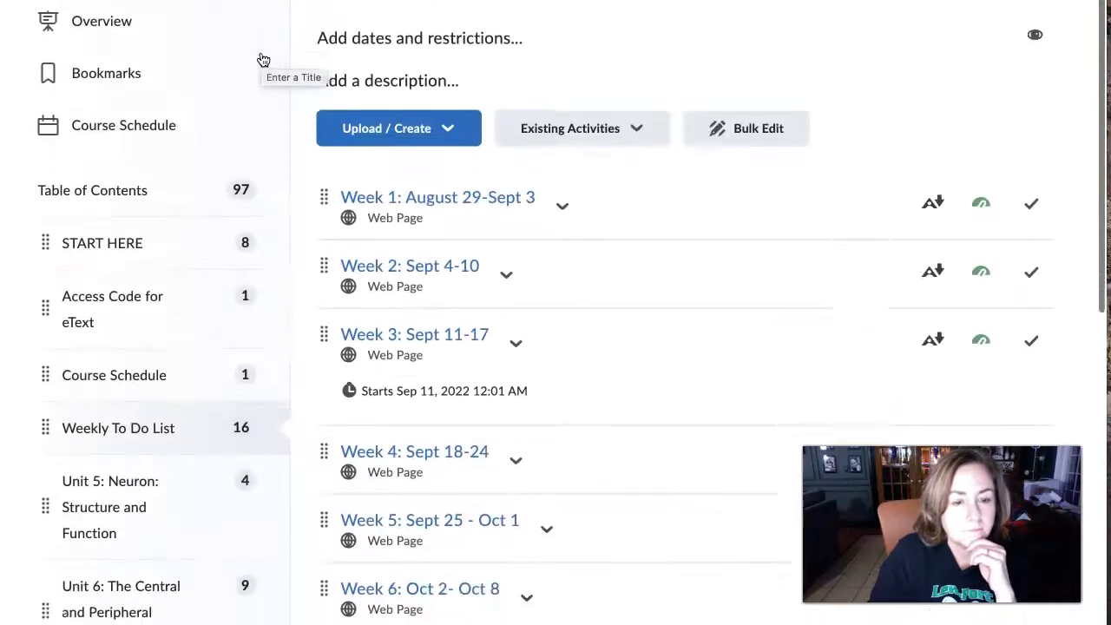
{"action": "scroll", "scroll_direction": "down", "scroll_amount": 3}
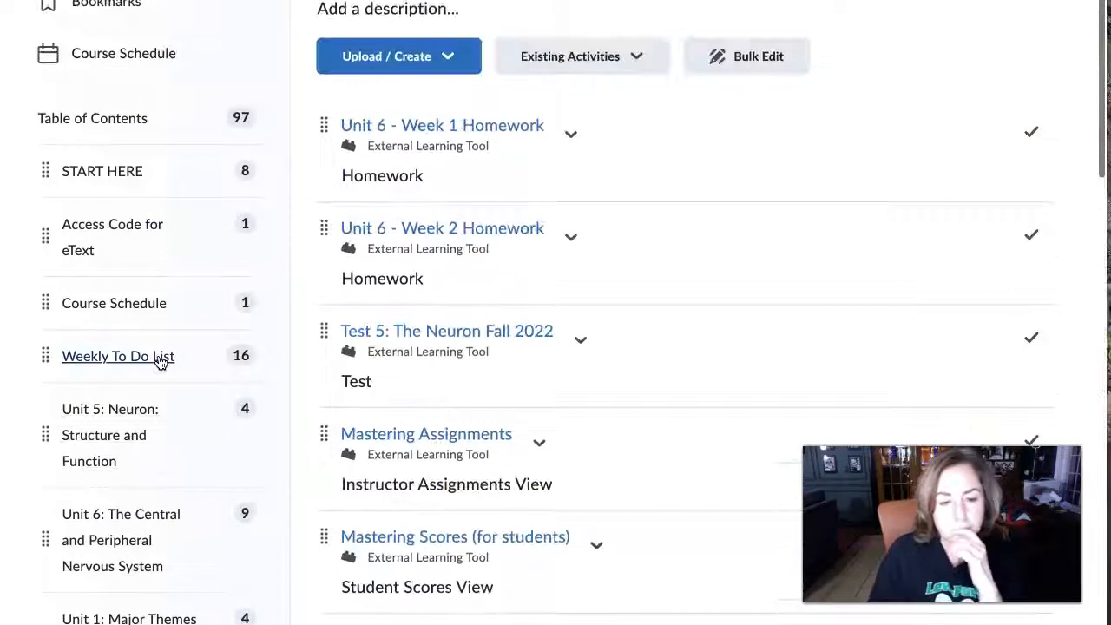
{"action": "mouse_move", "coordinate": [464, 132]}
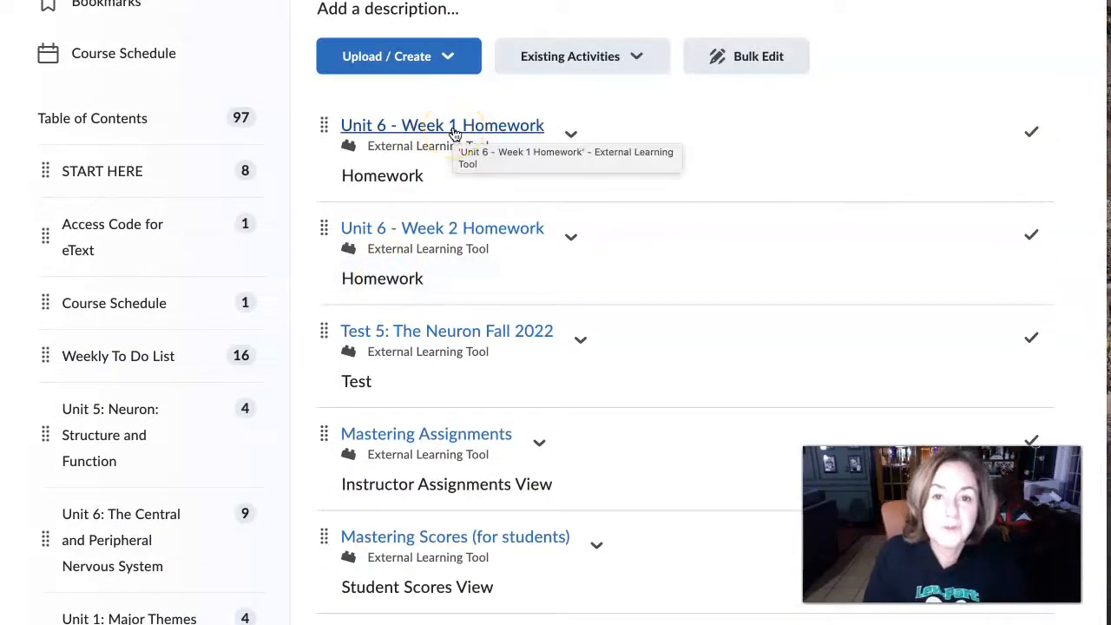
{"action": "mouse_move", "coordinate": [452, 236]}
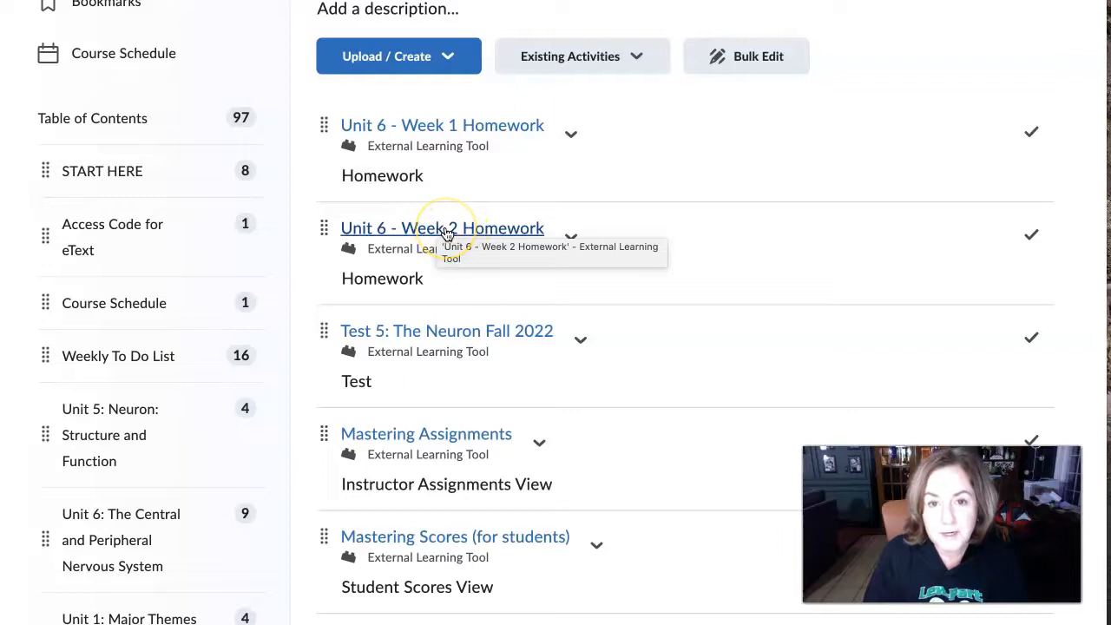
{"action": "mouse_move", "coordinate": [445, 234]}
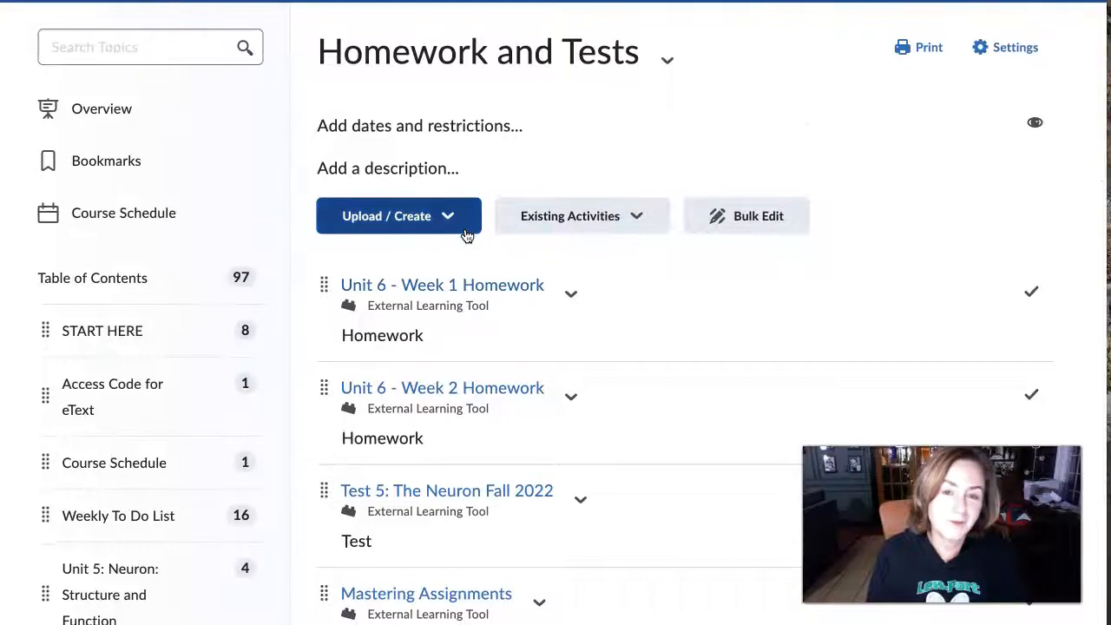
{"action": "mouse_move", "coordinate": [466, 236]}
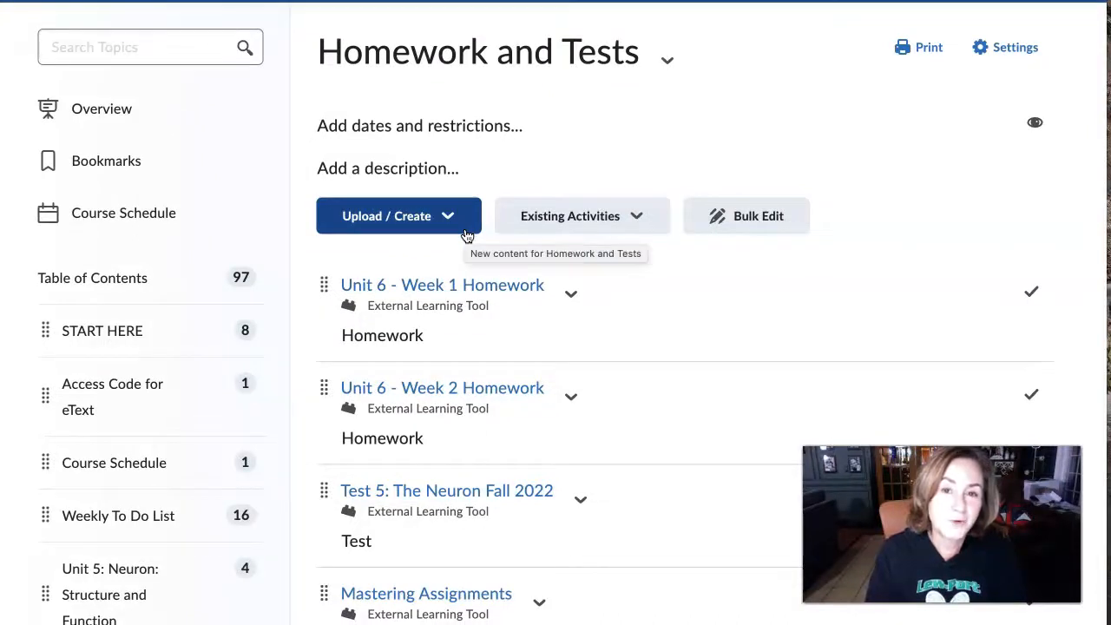